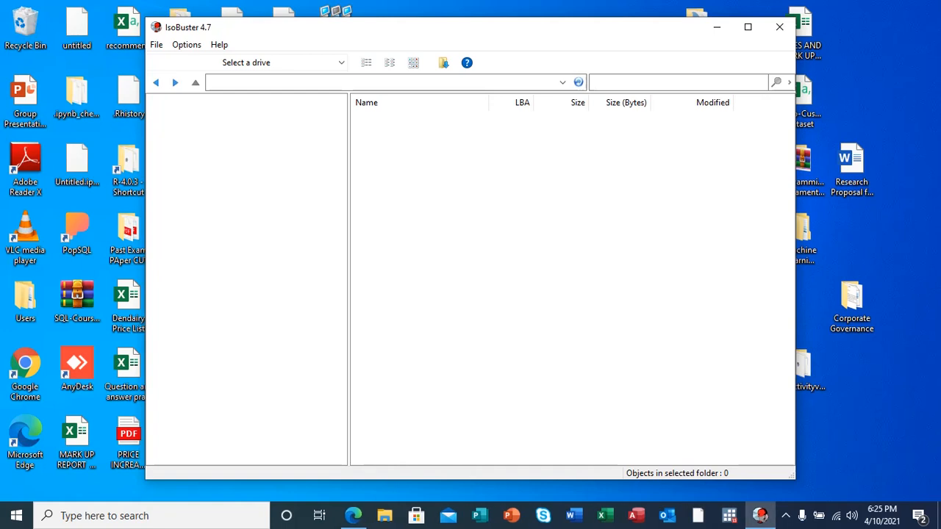
# Bring up a File Explorer window on Quick access and dismiss the first insert-disk prompt
pyautogui.click(385, 514)
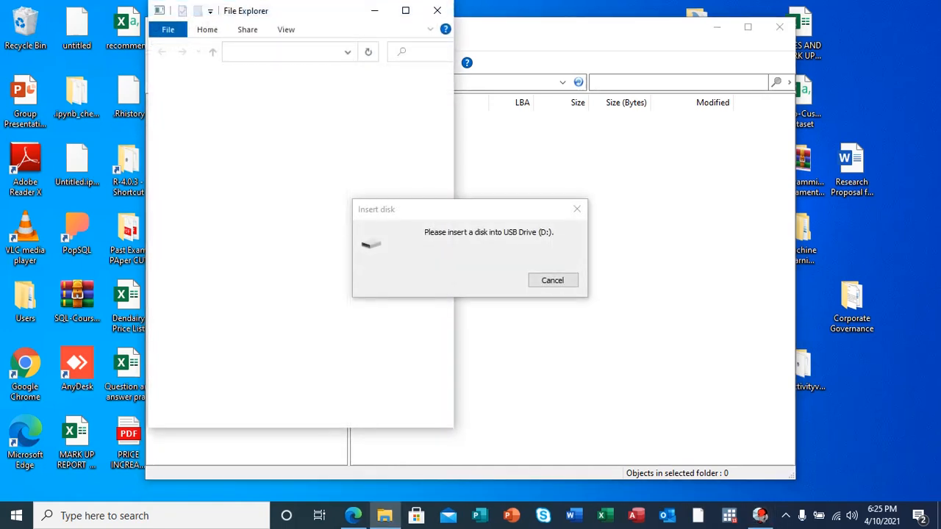
pyautogui.click(367, 51)
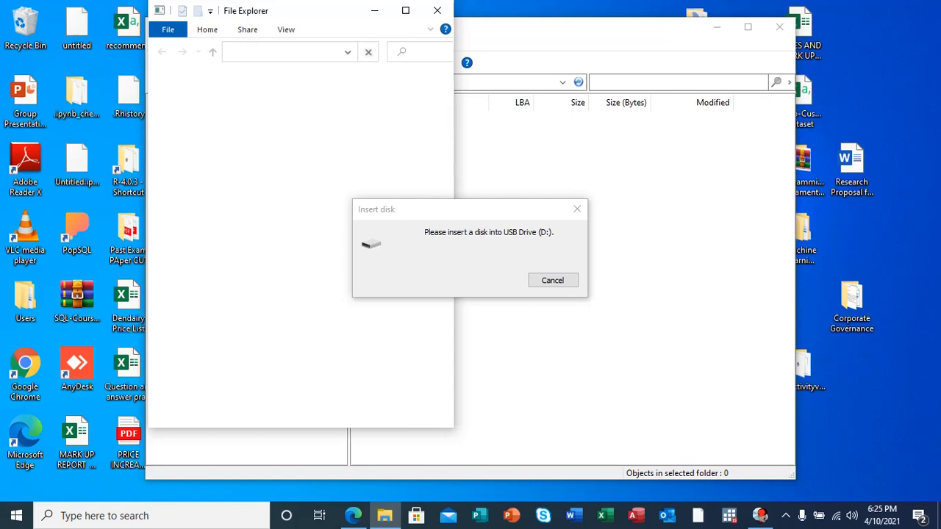
pyautogui.moveTo(440, 237)
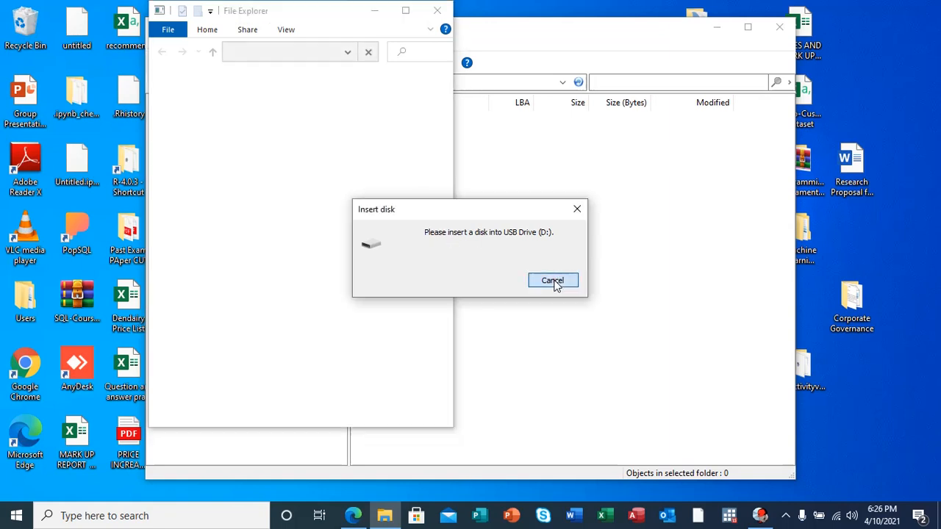
pyautogui.click(553, 280)
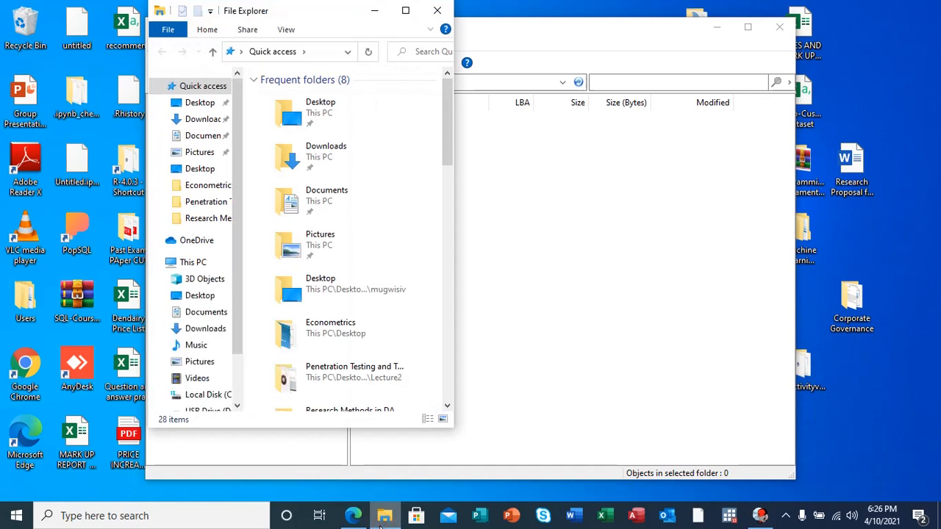
# Try USB Drive (D:) from the sidebar and dismiss the insert-disk prompt again
pyautogui.scroll(-3)
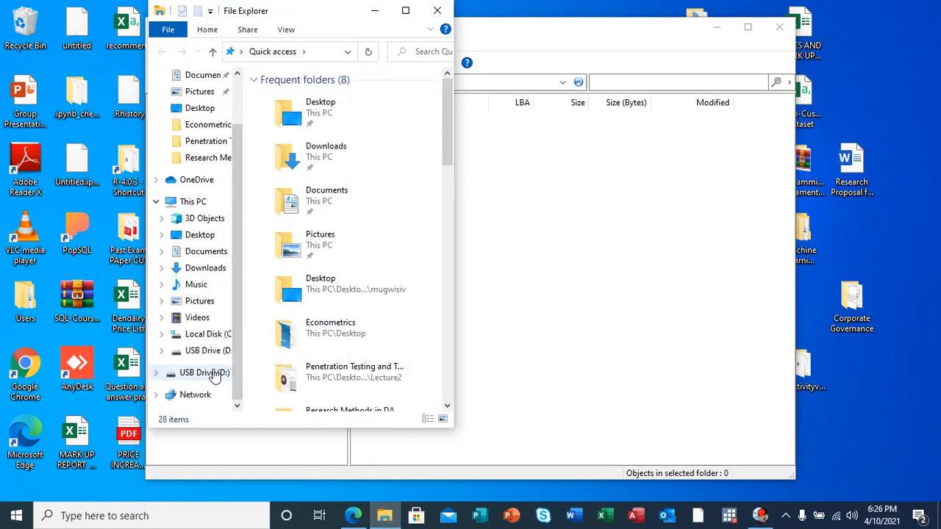
pyautogui.click(205, 373)
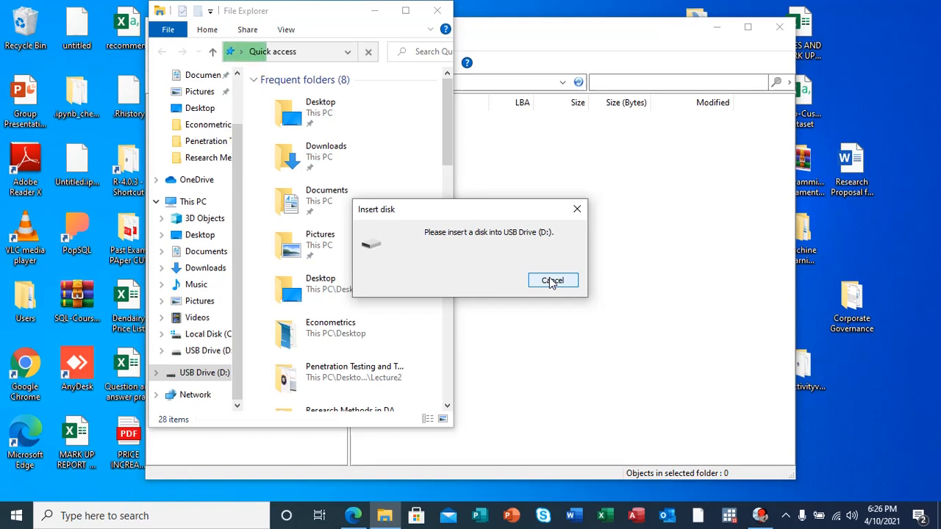
pyautogui.click(553, 279)
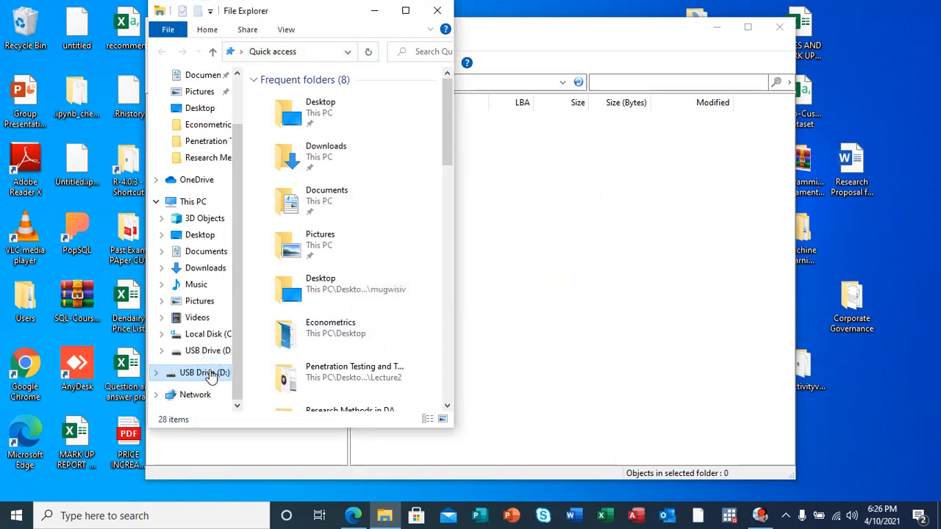
# Review USB Drive (D:)'s General properties showing 0 bytes used and free, then dismiss them
pyautogui.rightClick(204, 373)
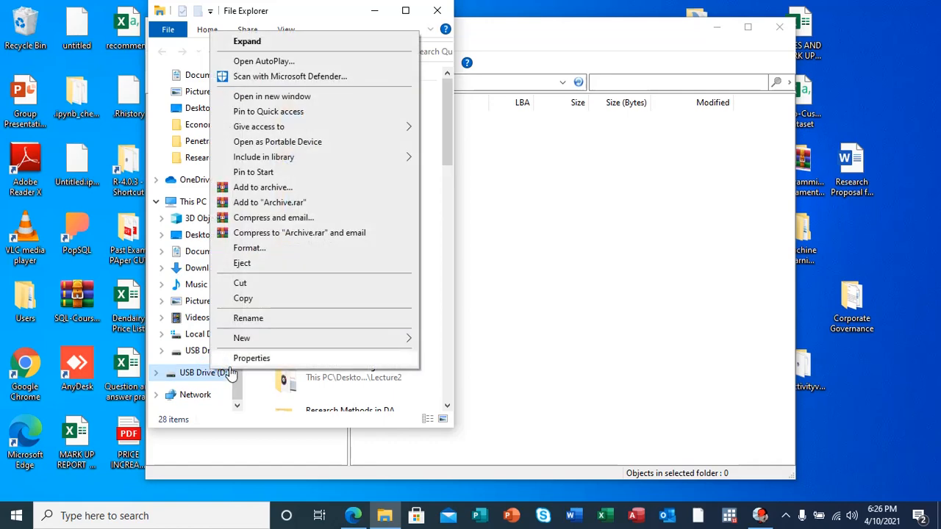
pyautogui.click(251, 359)
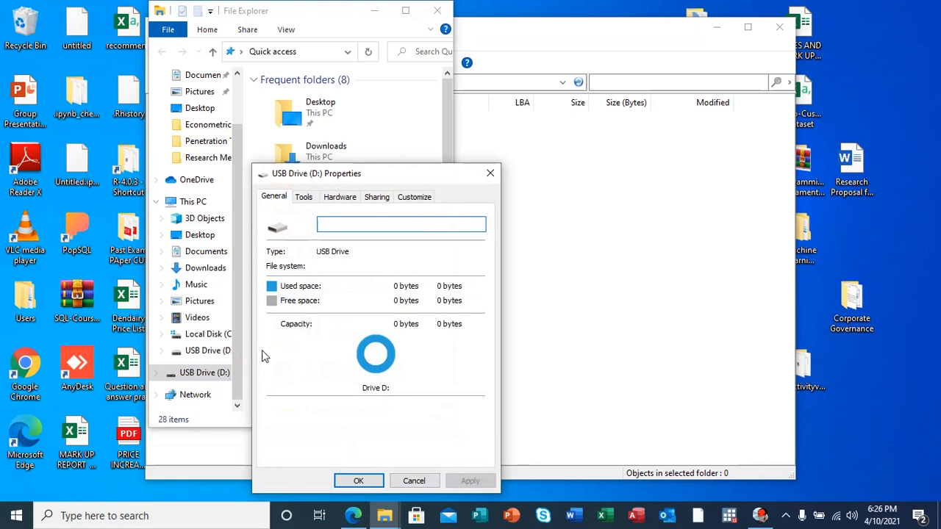
pyautogui.moveTo(356, 344)
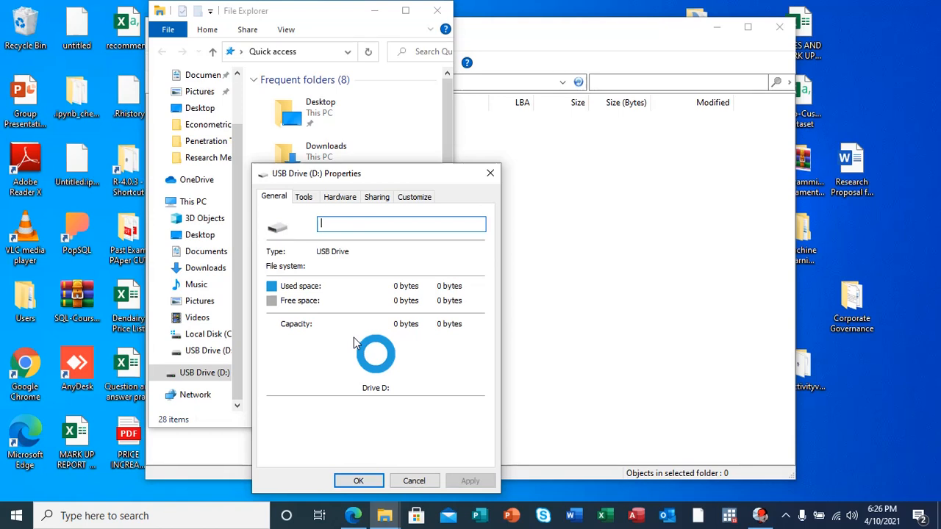
pyautogui.moveTo(218, 420)
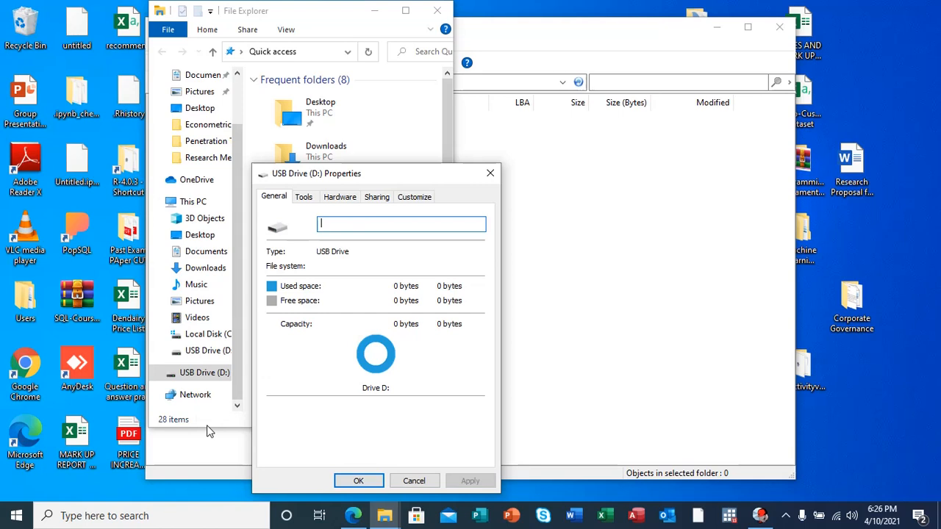
pyautogui.moveTo(371, 405)
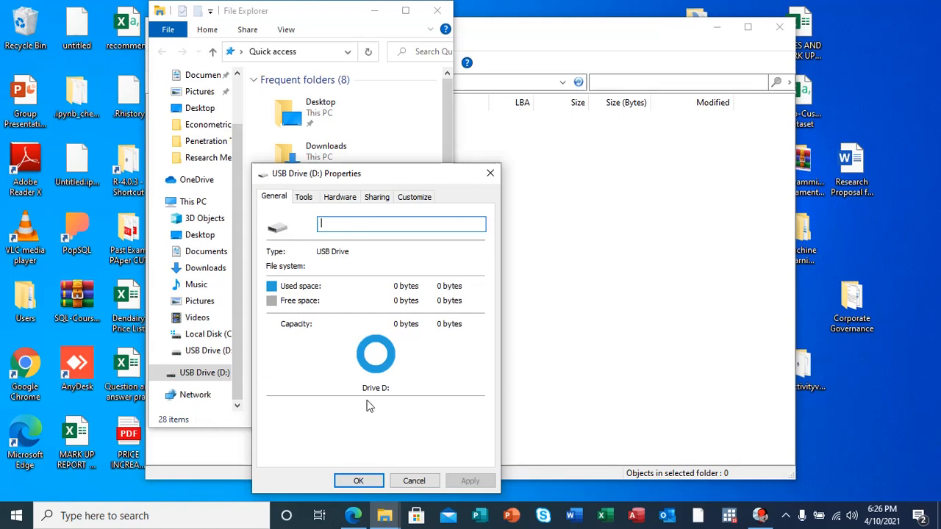
pyautogui.moveTo(244, 451)
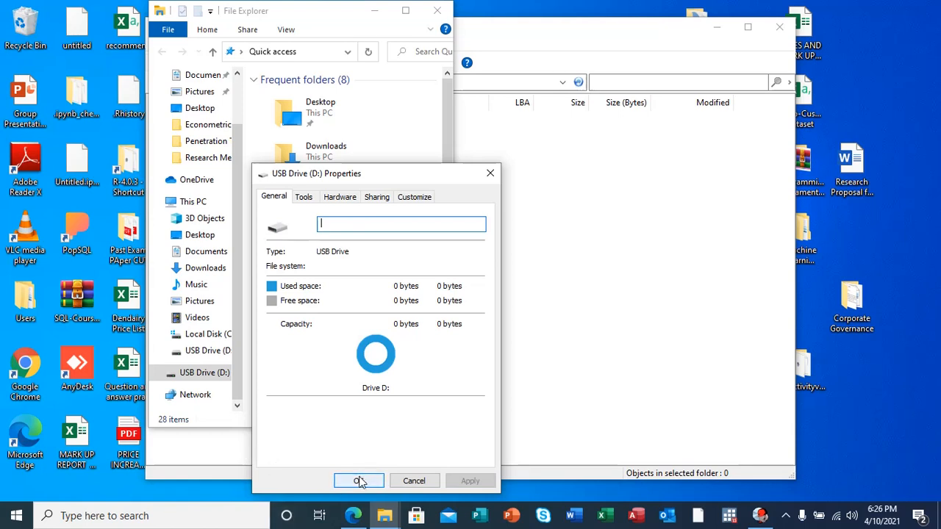
pyautogui.click(359, 479)
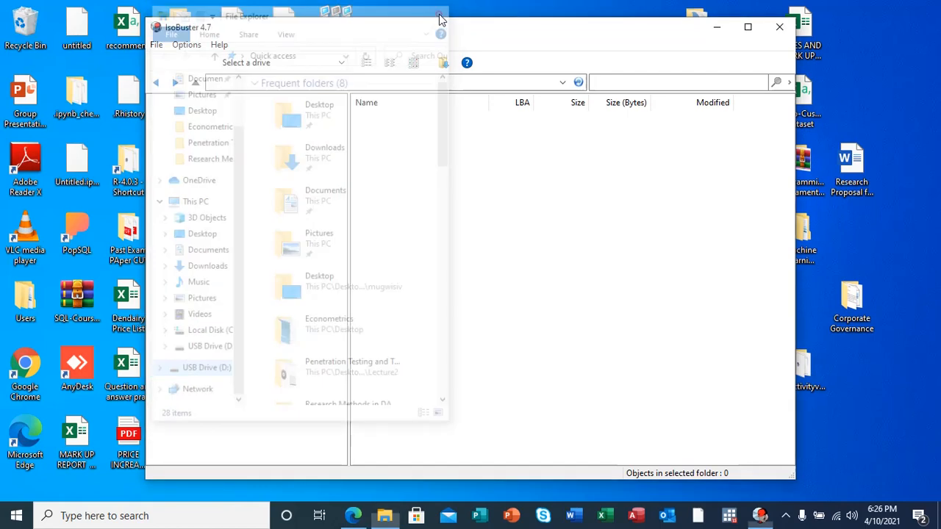
# Close File Explorer, maximize IsoBuster and browse its File and Options menus without choosing anything
pyautogui.click(441, 16)
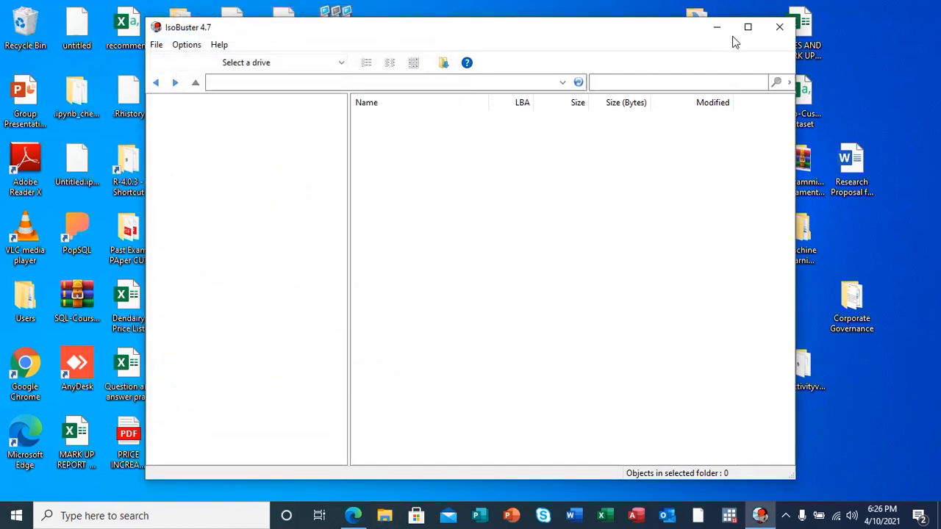
pyautogui.click(746, 26)
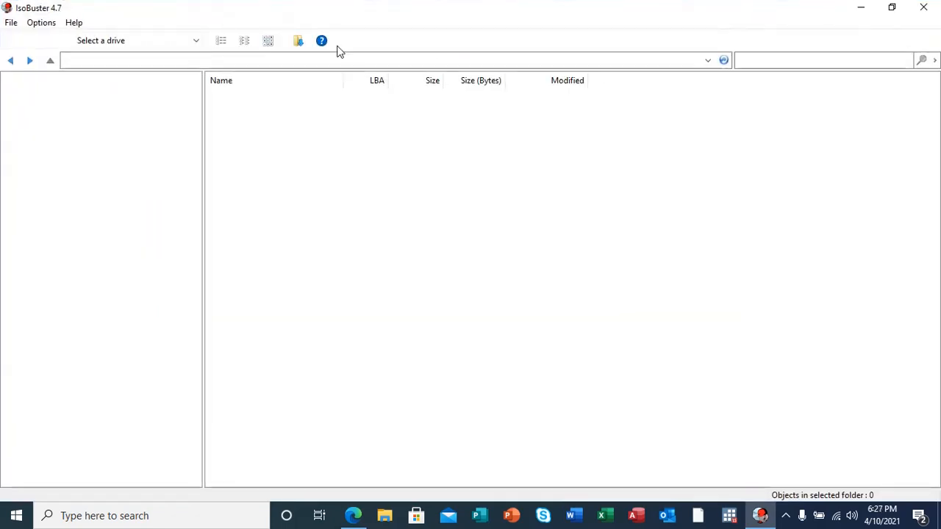
pyautogui.moveTo(3, 15)
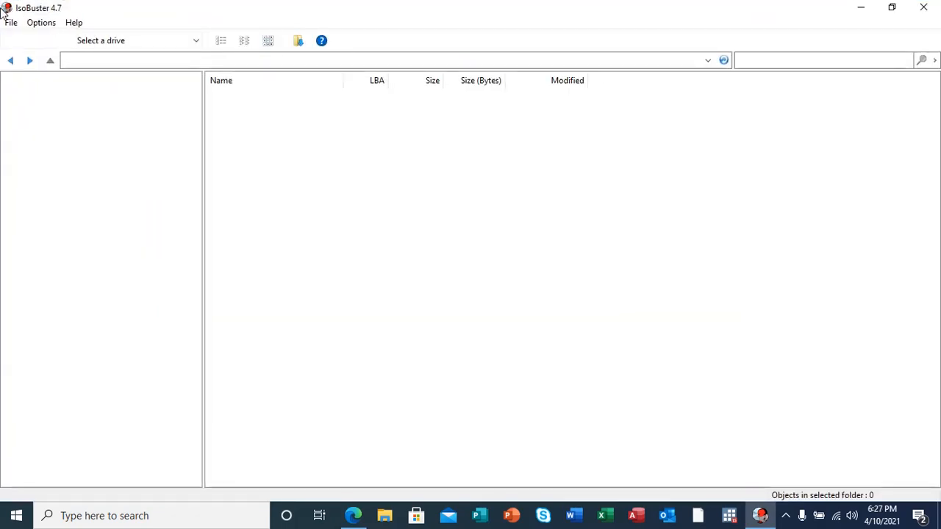
pyautogui.click(12, 22)
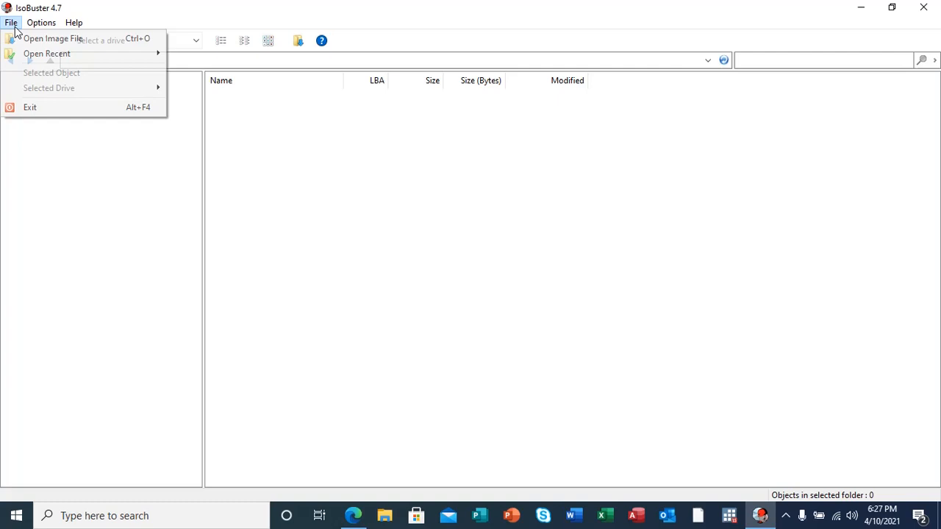
pyautogui.moveTo(53, 38)
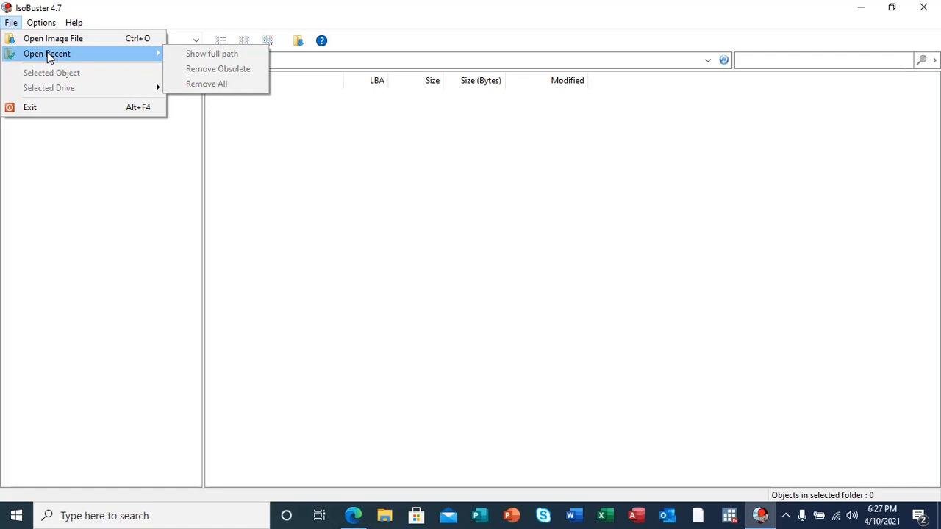
pyautogui.moveTo(53, 38)
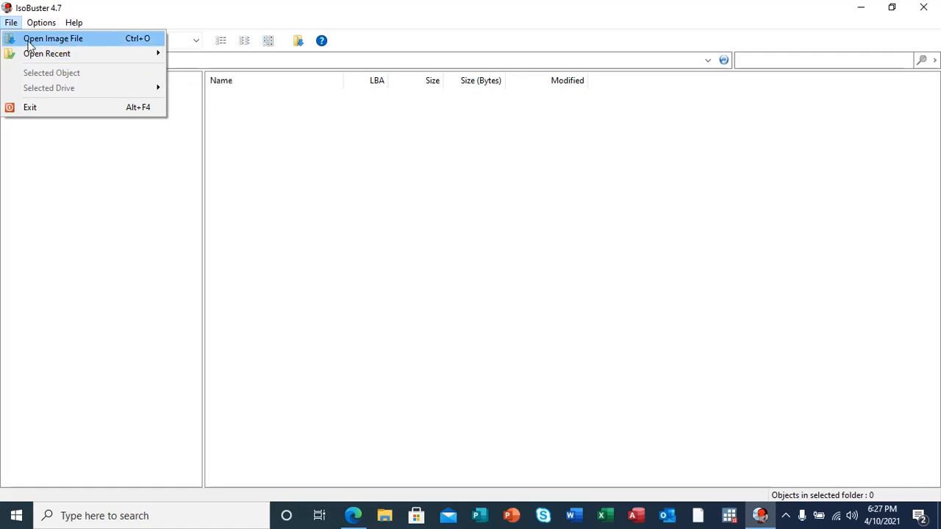
pyautogui.click(41, 22)
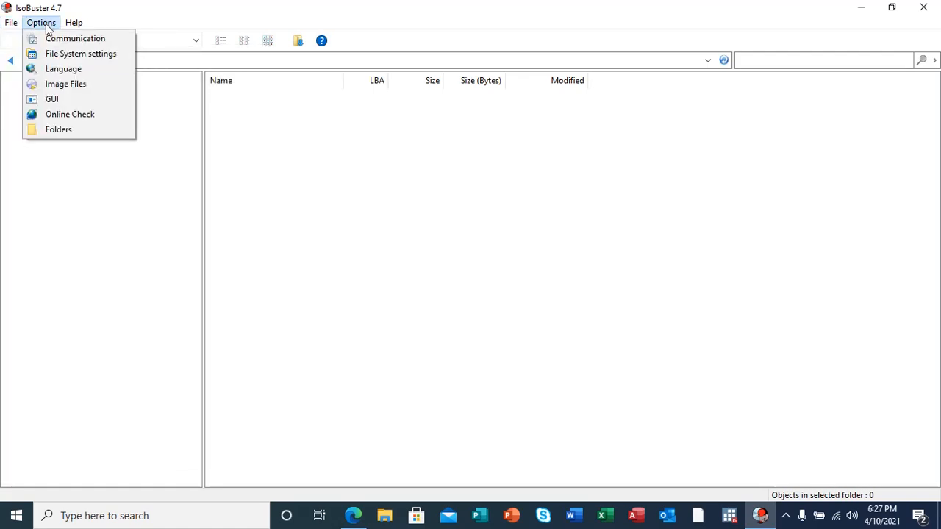
pyautogui.moveTo(74, 38)
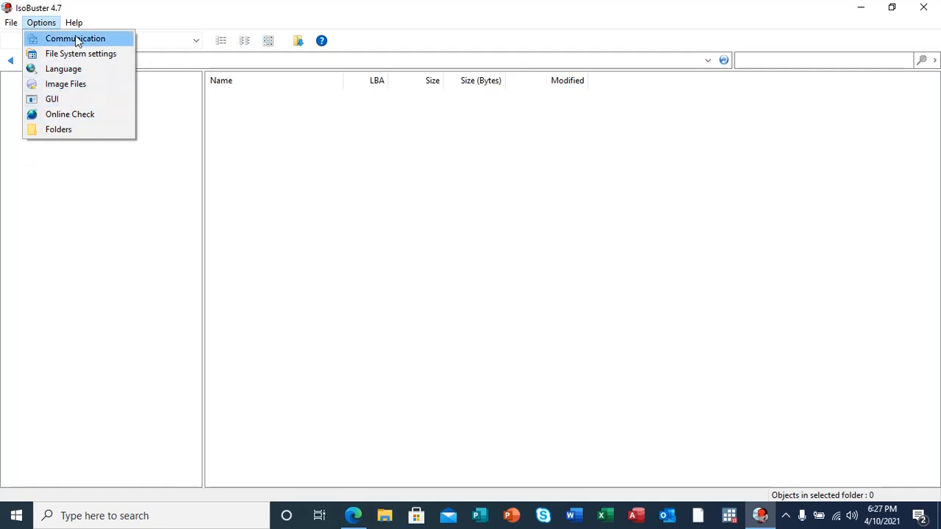
pyautogui.moveTo(150, 118)
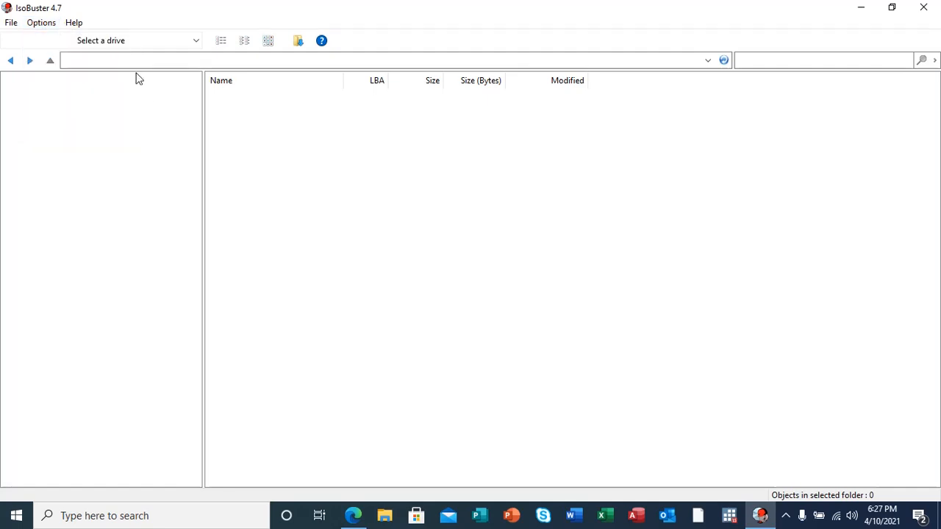
pyautogui.moveTo(131, 41)
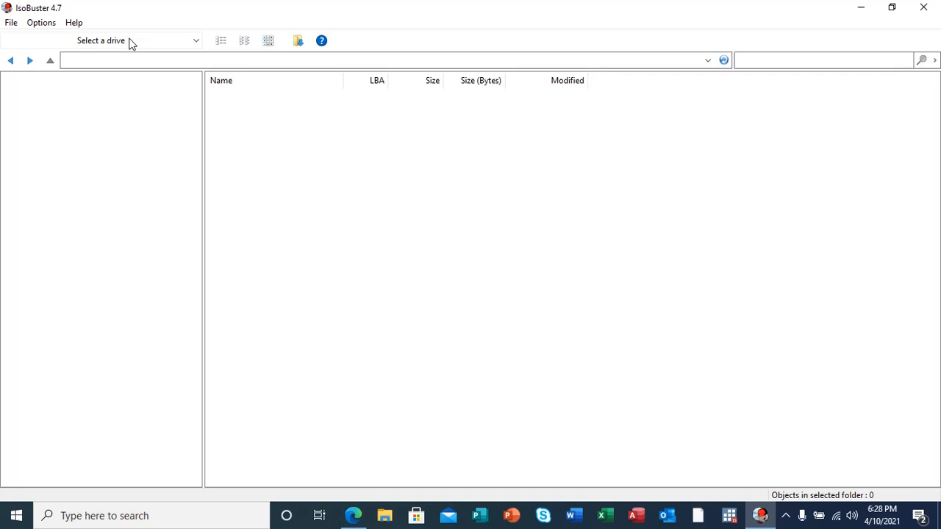
pyautogui.moveTo(182, 50)
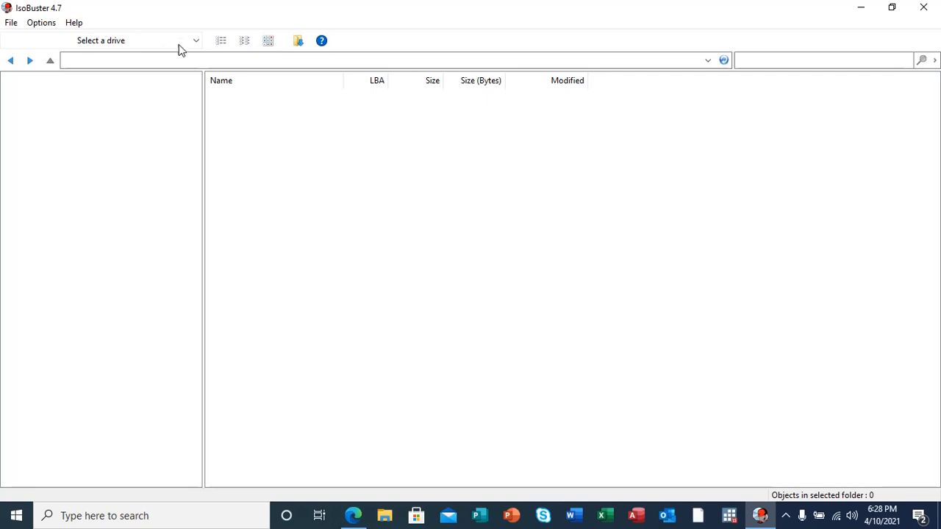
# Show the drive list with the DVD drive, the 465.76 GB disk and the 7.22 GB TransMemory stick
pyautogui.click(195, 41)
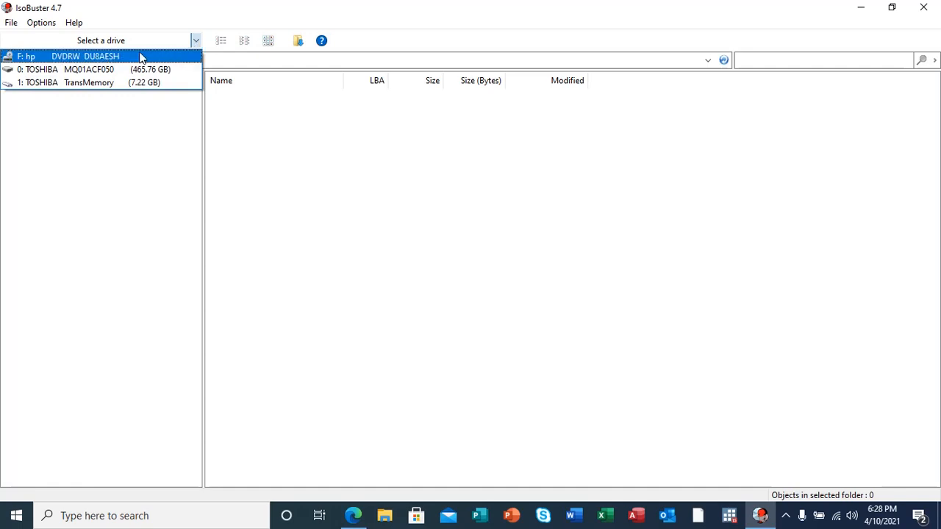
pyautogui.click(88, 83)
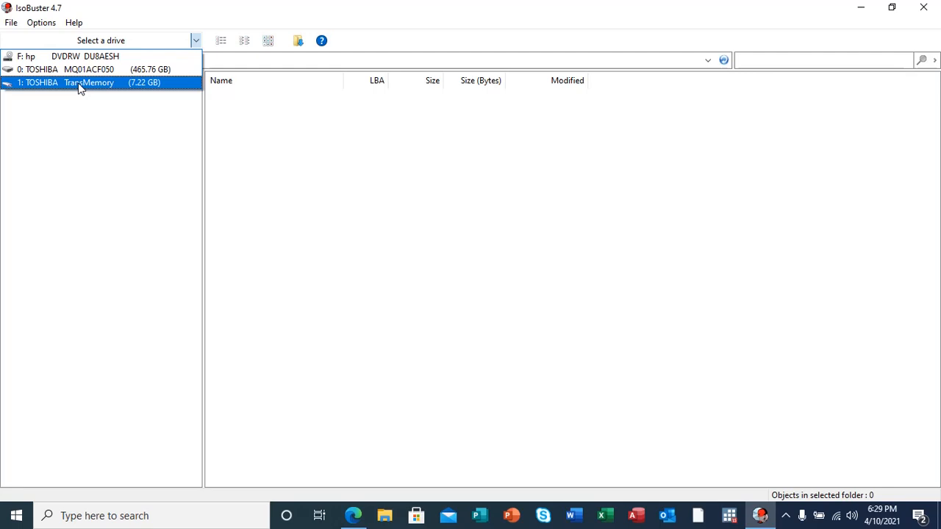
# Load '1: TOSHIBA TransMemory (7.22 GB)' and accept the suggestion to find missing files
pyautogui.click(81, 82)
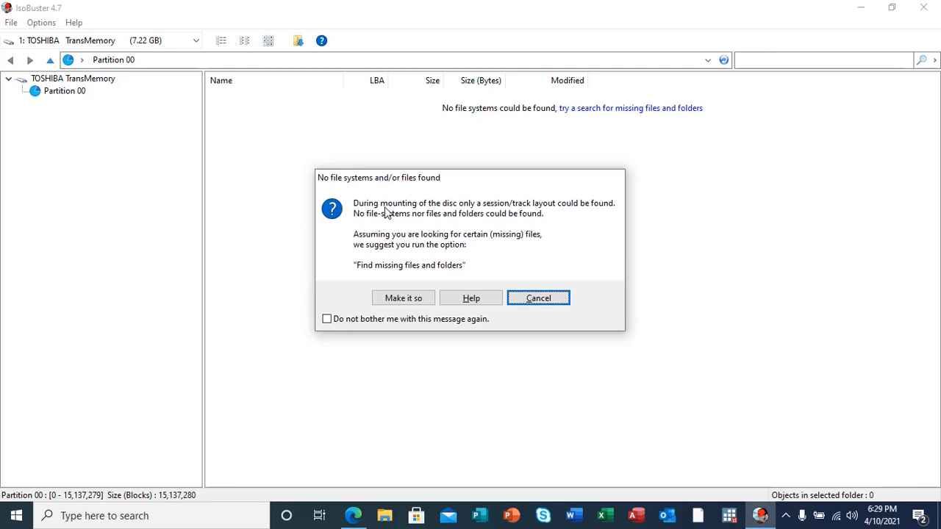
pyautogui.moveTo(344, 247)
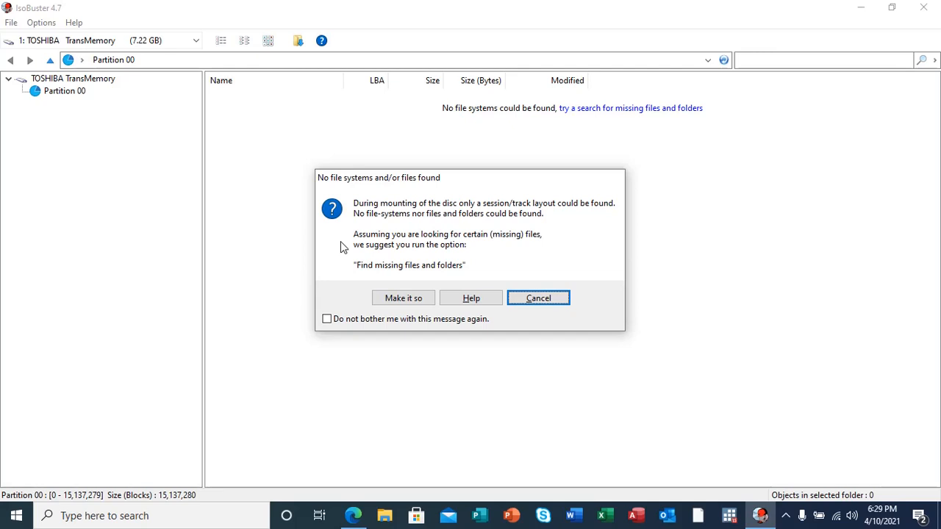
pyautogui.moveTo(423, 257)
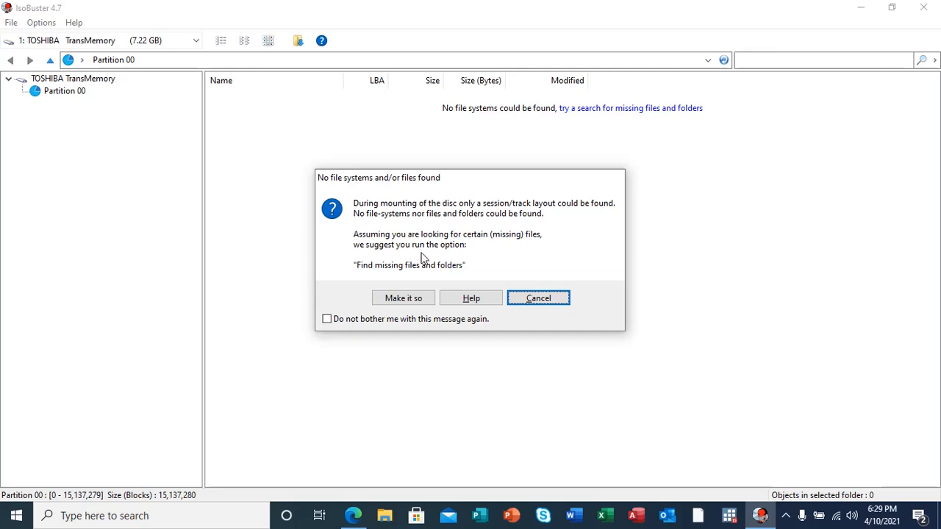
pyautogui.moveTo(377, 289)
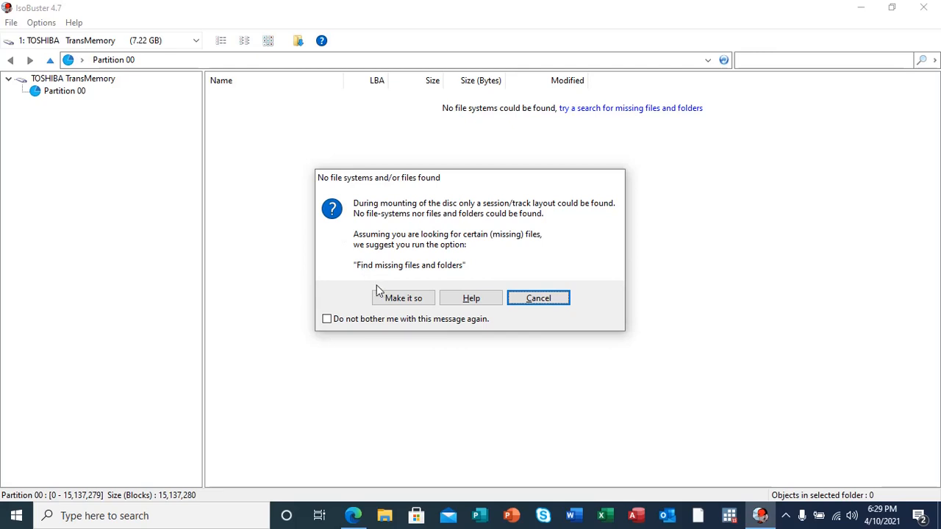
pyautogui.moveTo(394, 273)
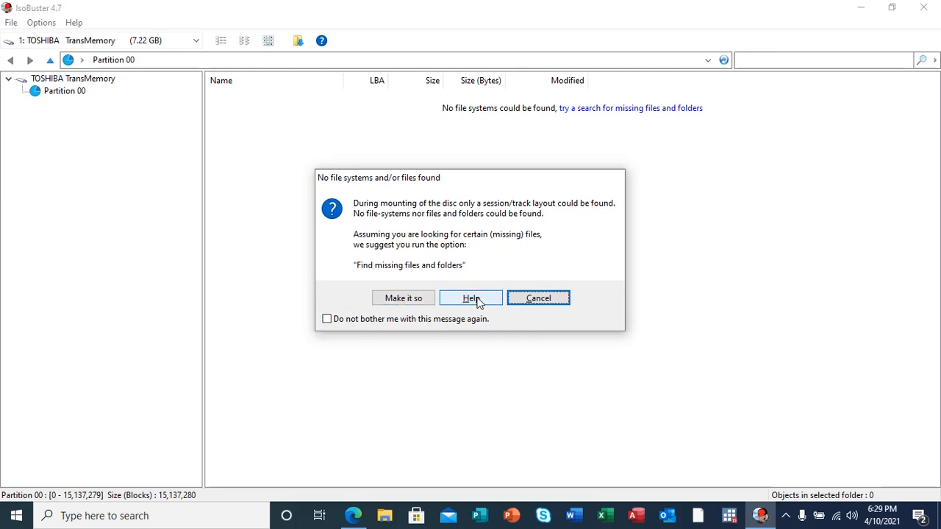
pyautogui.moveTo(403, 296)
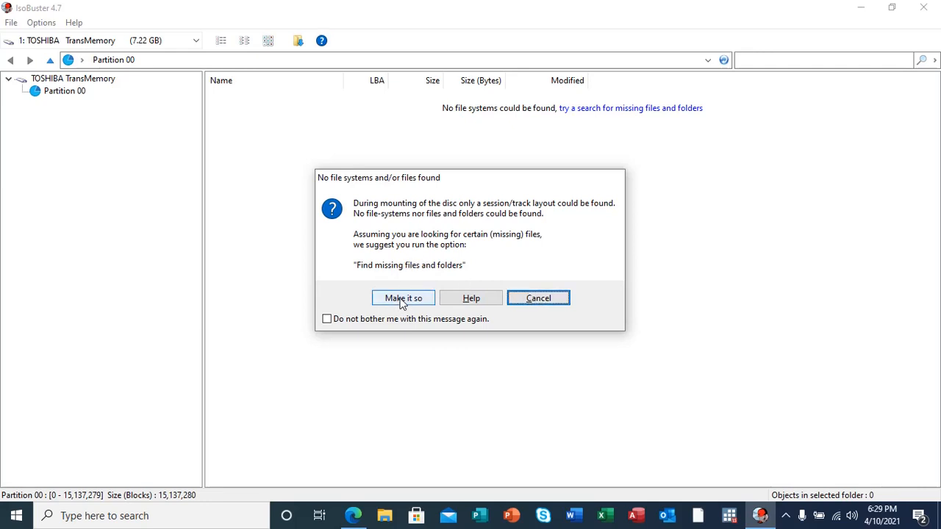
pyautogui.click(403, 297)
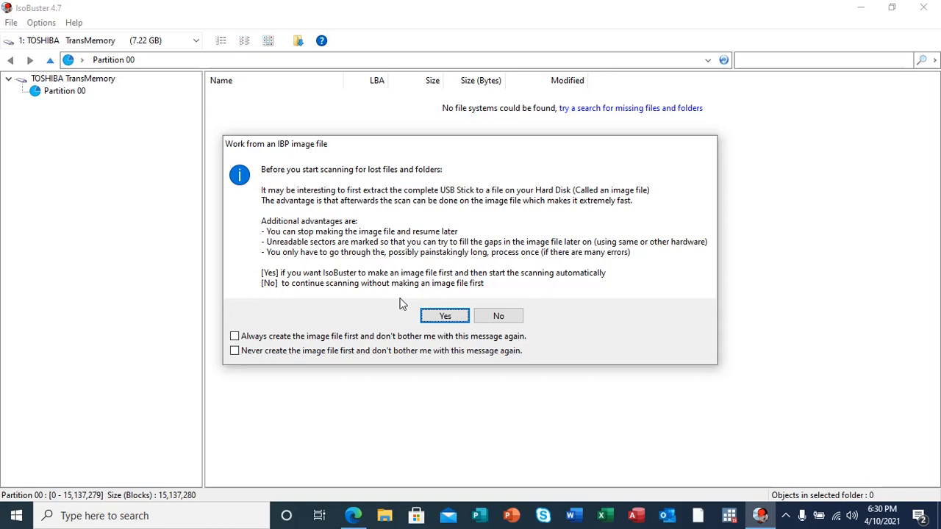
pyautogui.moveTo(326, 285)
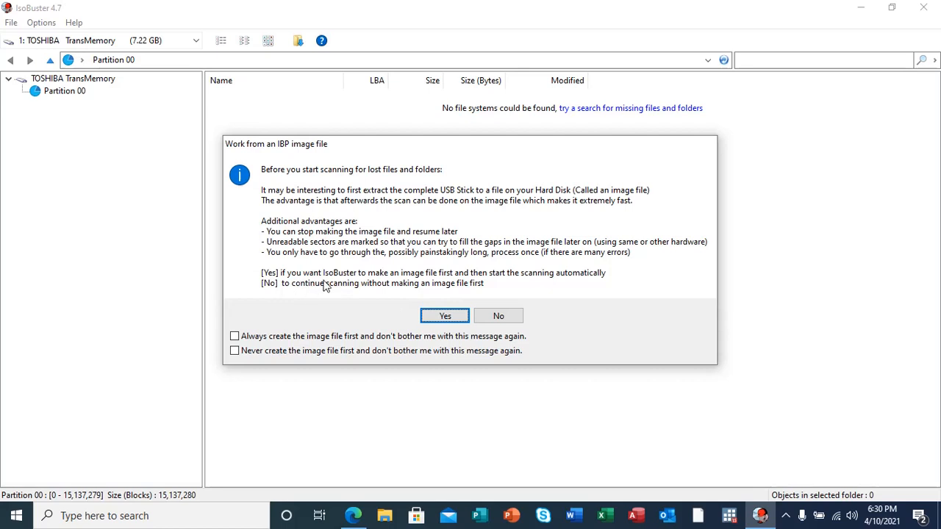
pyautogui.moveTo(321, 293)
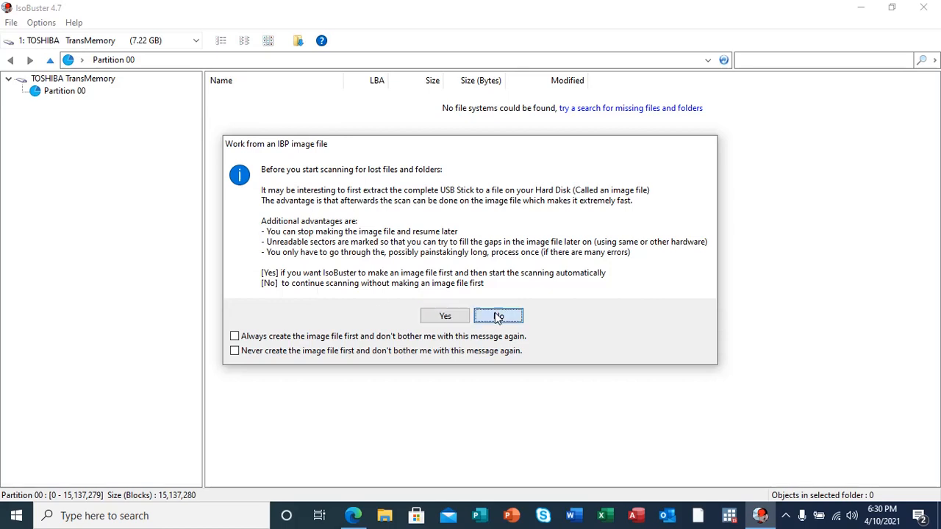
# Answer No to working from an IBP image so the lost-data scan starts directly
pyautogui.click(498, 314)
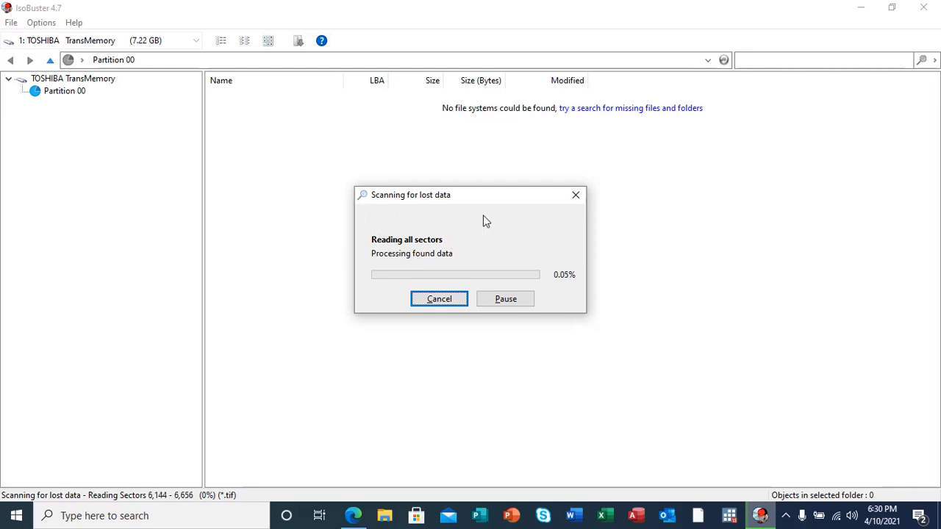
pyautogui.moveTo(141, 478)
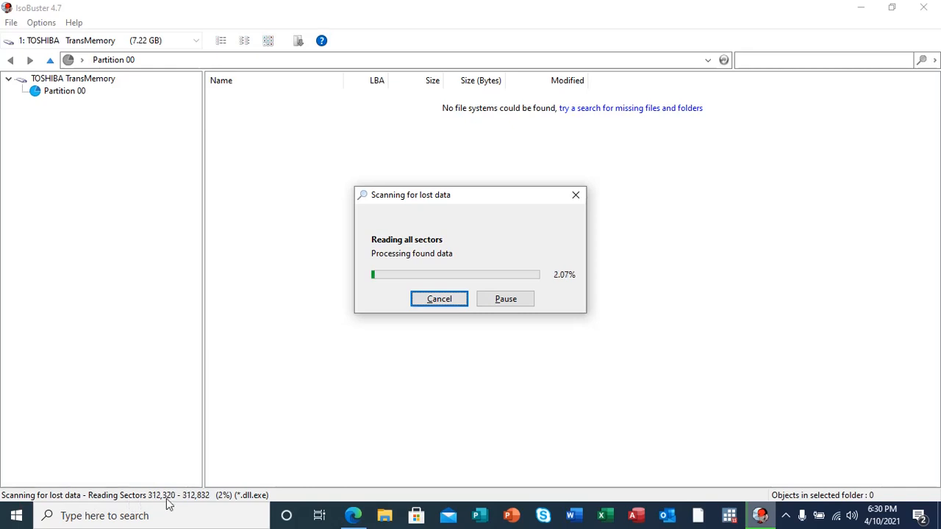
pyautogui.moveTo(194, 507)
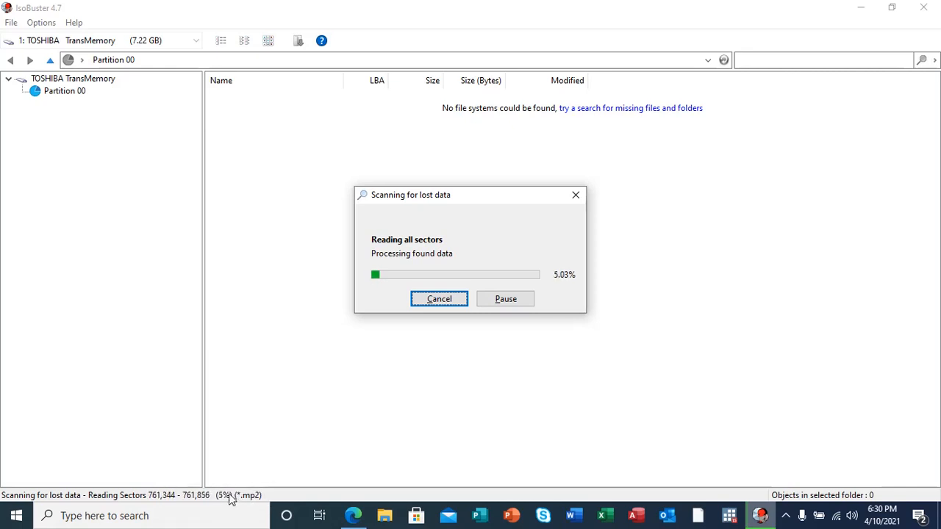
pyautogui.moveTo(224, 479)
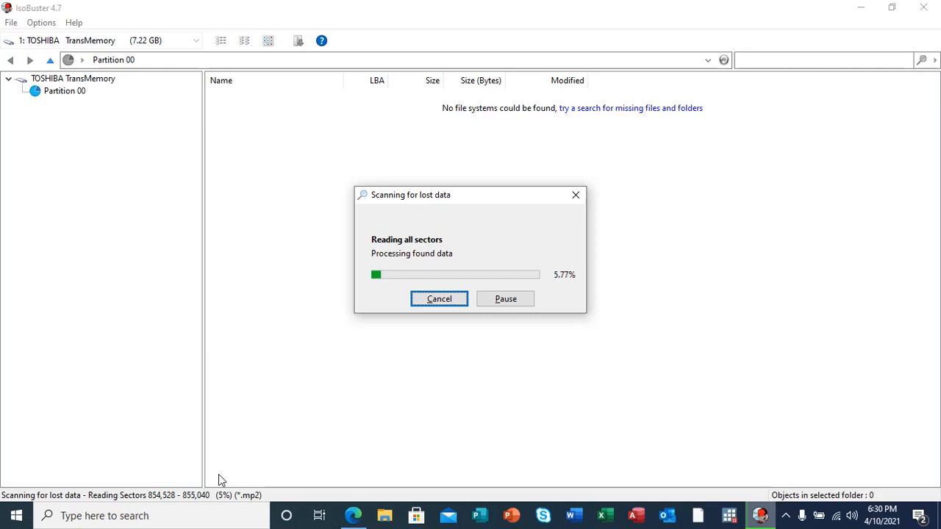
pyautogui.moveTo(566, 266)
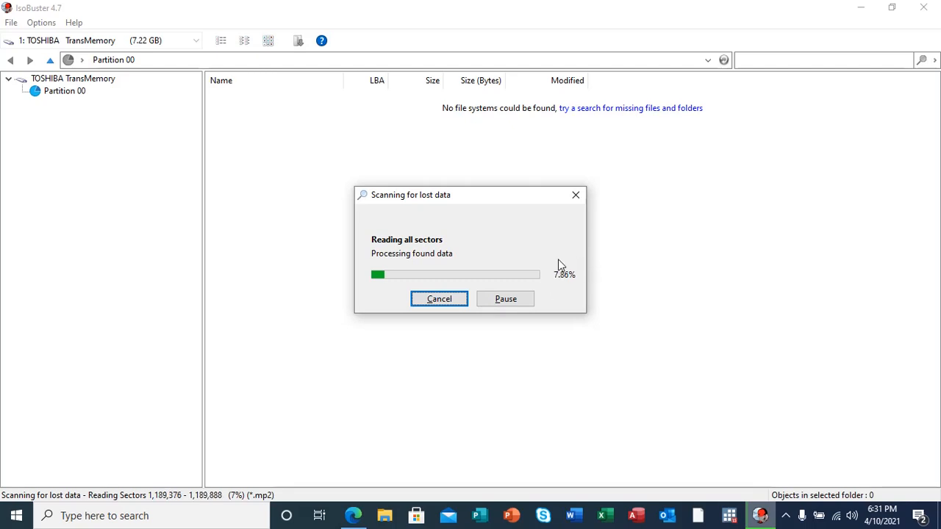
pyautogui.moveTo(455, 267)
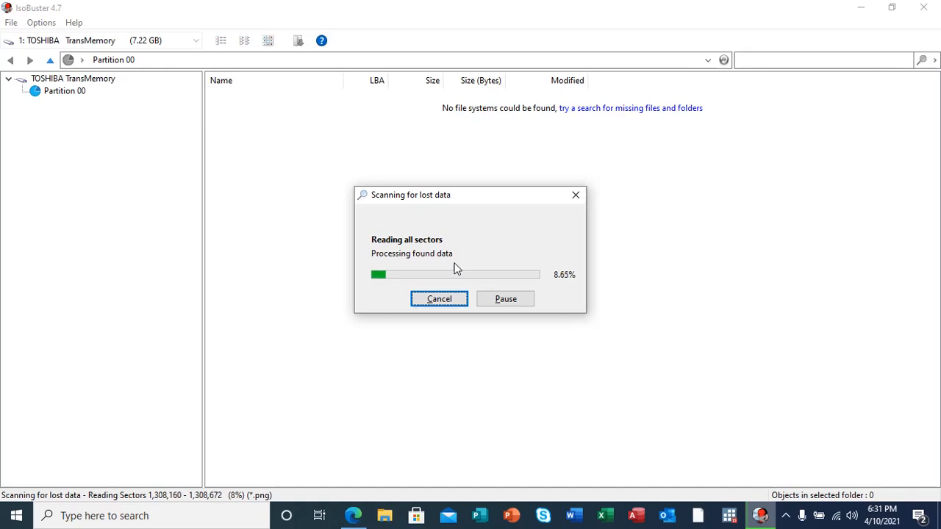
pyautogui.moveTo(224, 171)
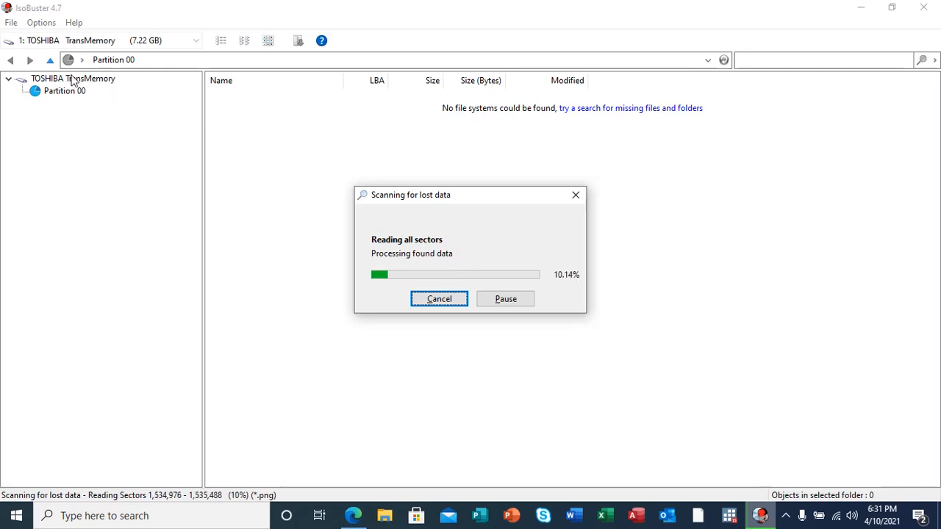
pyautogui.moveTo(74, 300)
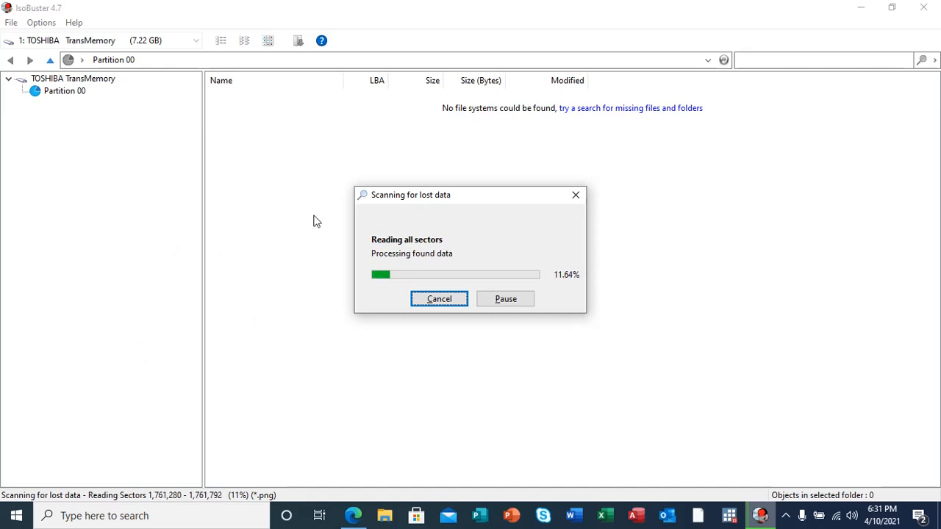
pyautogui.moveTo(321, 272)
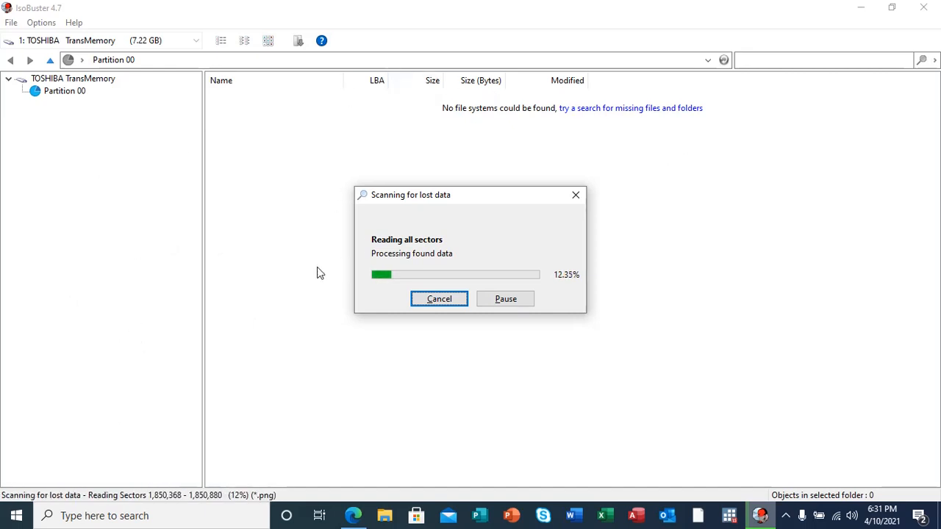
pyautogui.moveTo(367, 140)
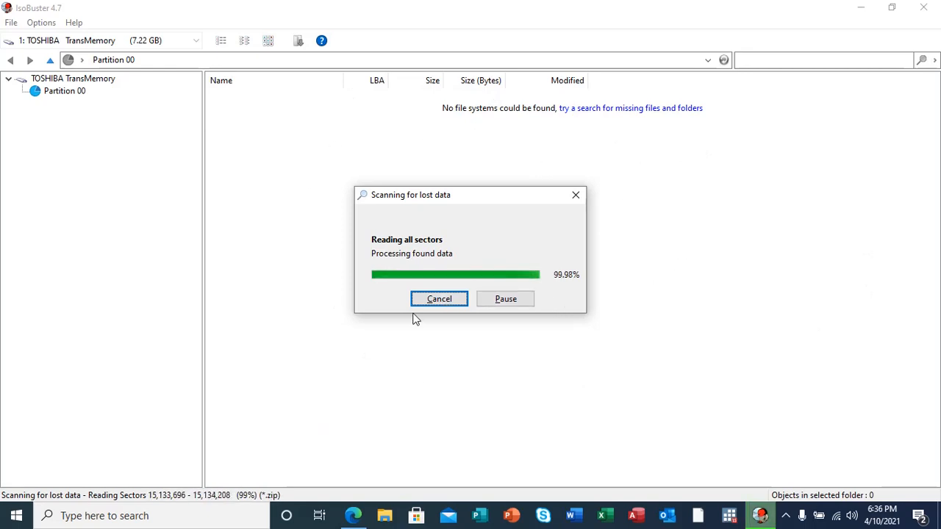
pyautogui.moveTo(259, 382)
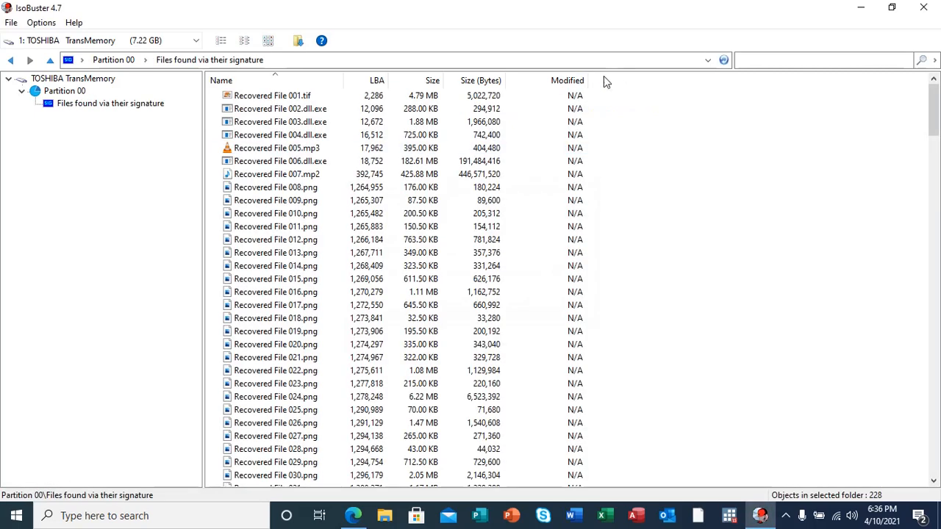
pyautogui.click(279, 160)
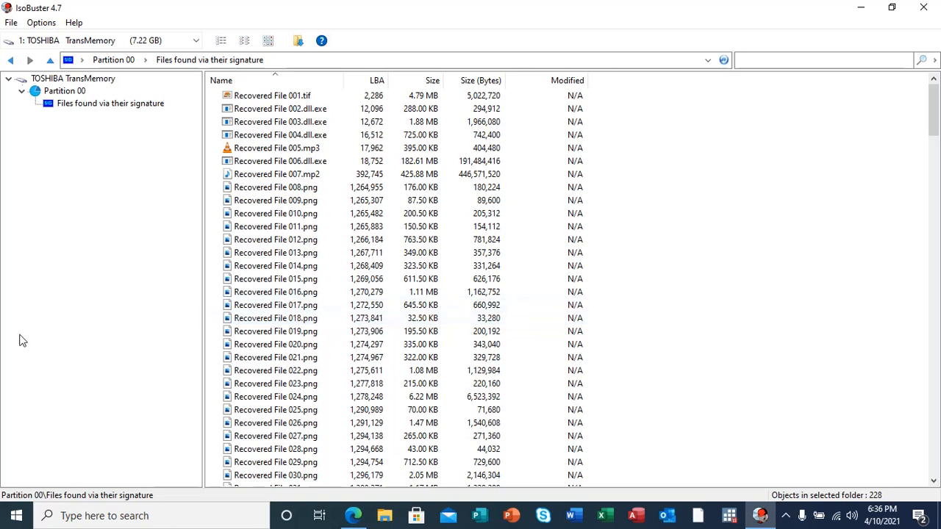
pyautogui.moveTo(88, 503)
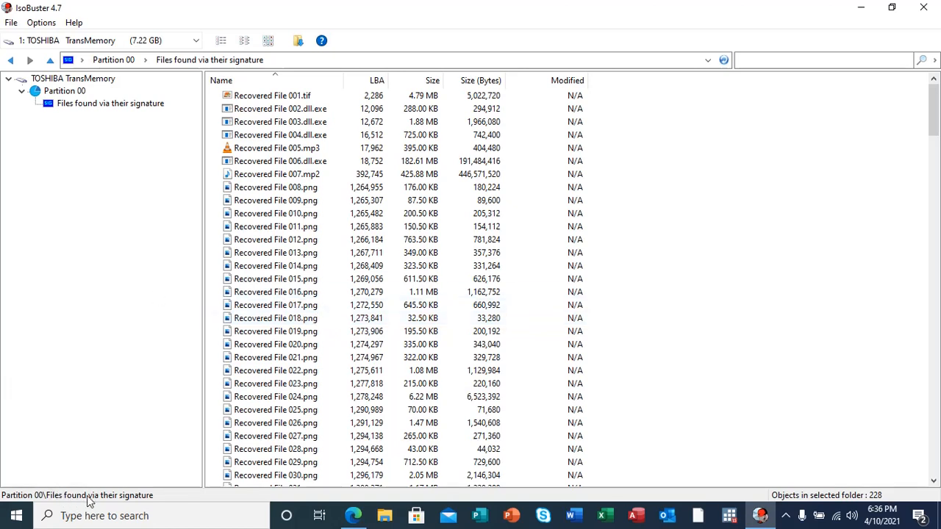
pyautogui.moveTo(170, 503)
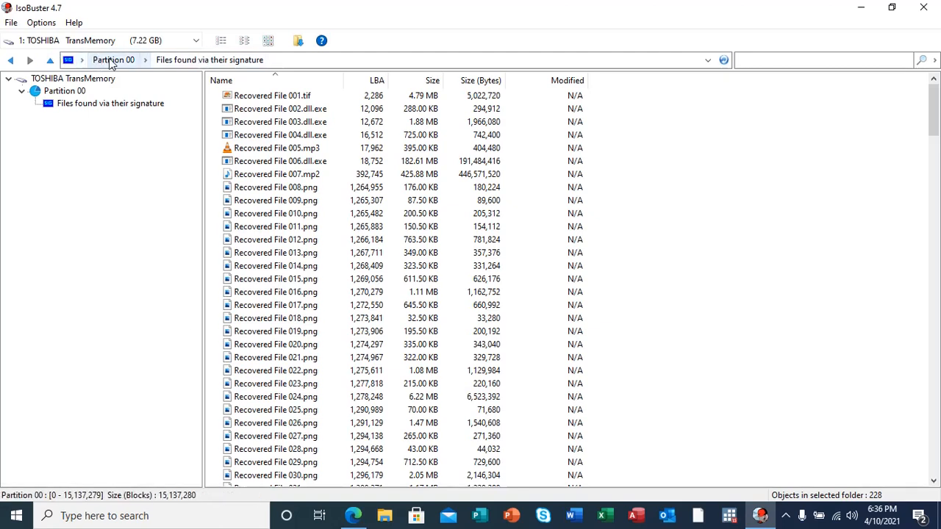
pyautogui.click(147, 59)
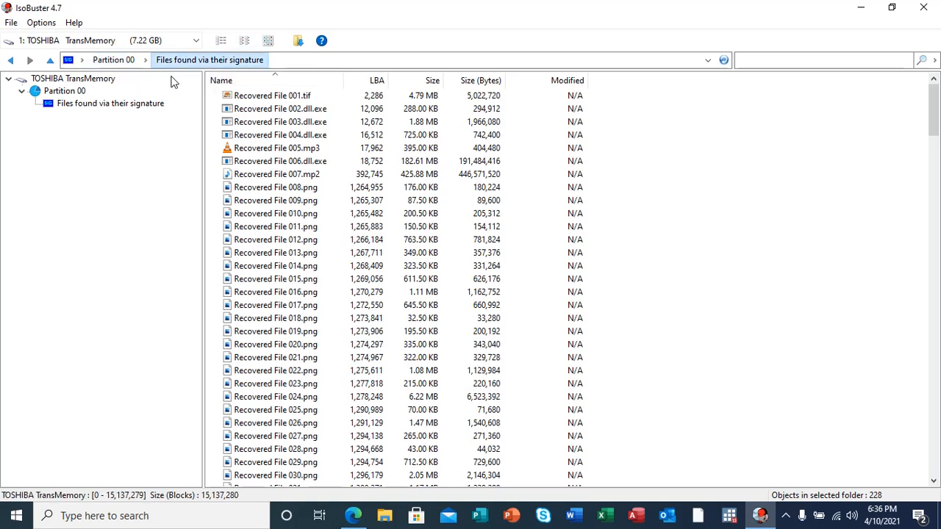
pyautogui.click(276, 227)
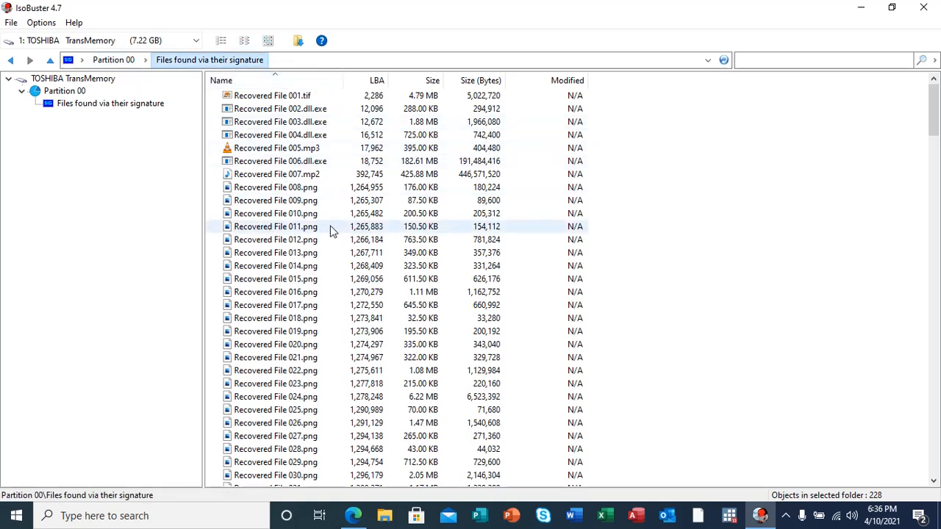
pyautogui.click(279, 109)
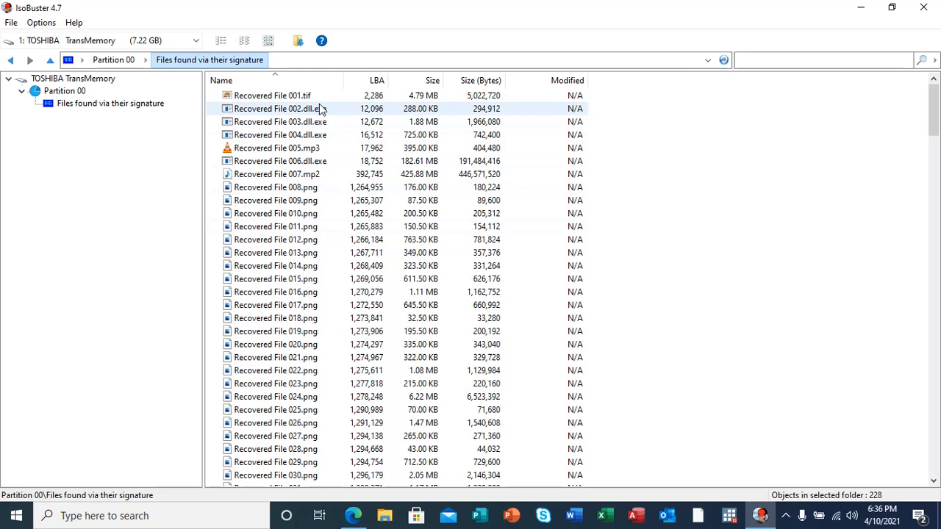
pyautogui.click(272, 95)
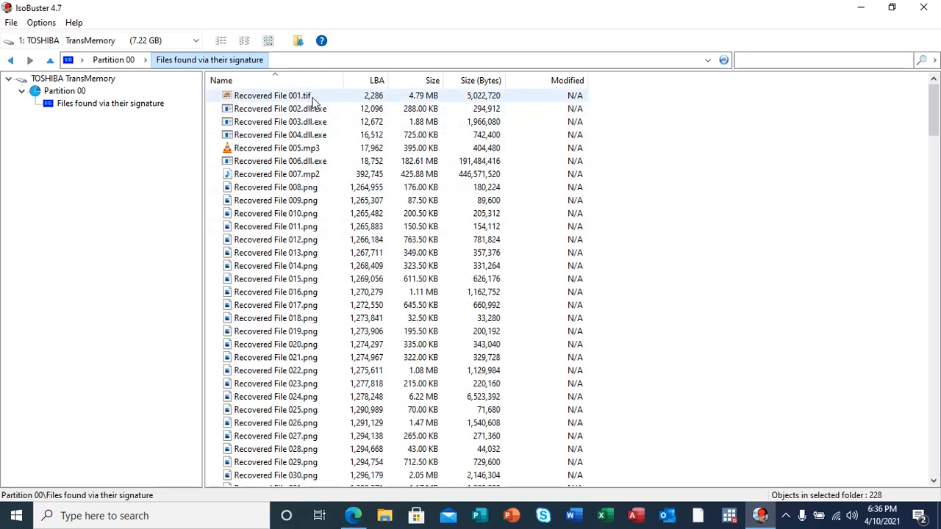
pyautogui.click(276, 174)
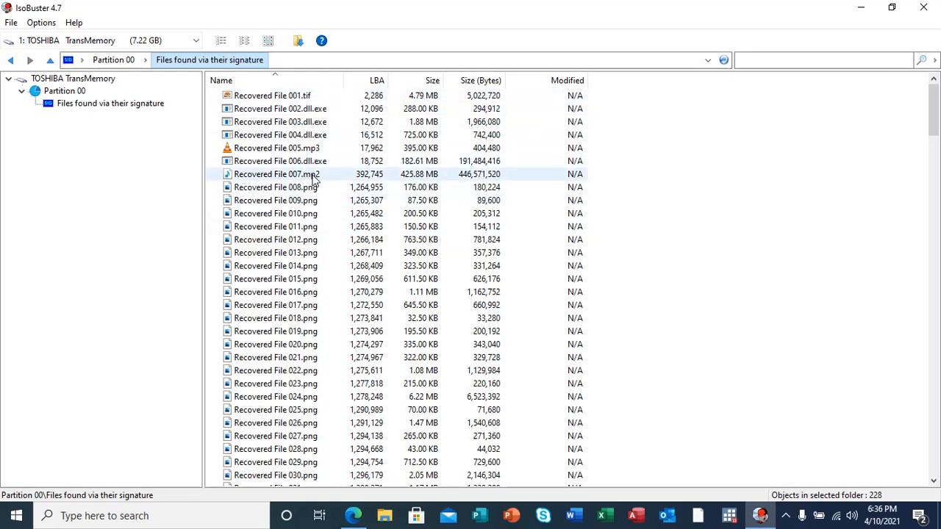
pyautogui.click(296, 147)
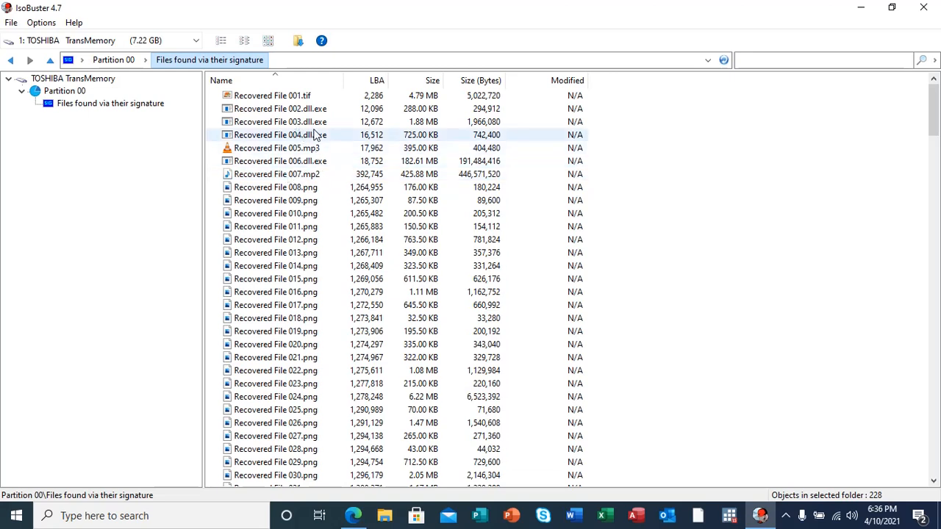
pyautogui.click(277, 147)
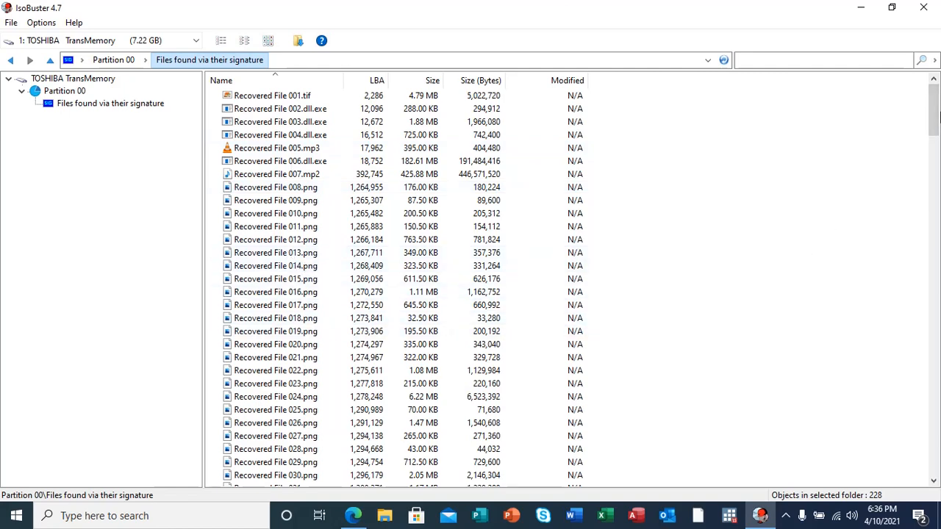
# Scroll to around Recovered File 085 and pick out 101.jpg, 103.jpg and 100.mp3
pyautogui.scroll(-3)
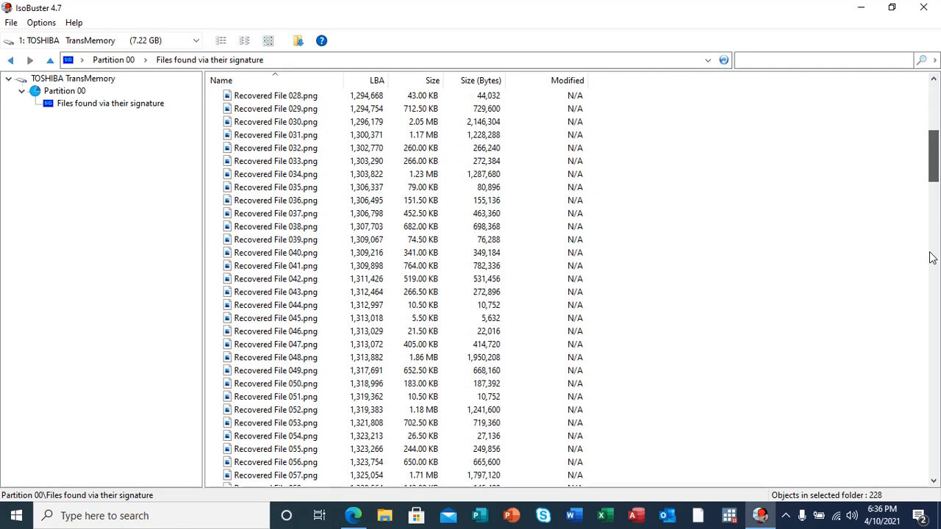
pyautogui.scroll(-3)
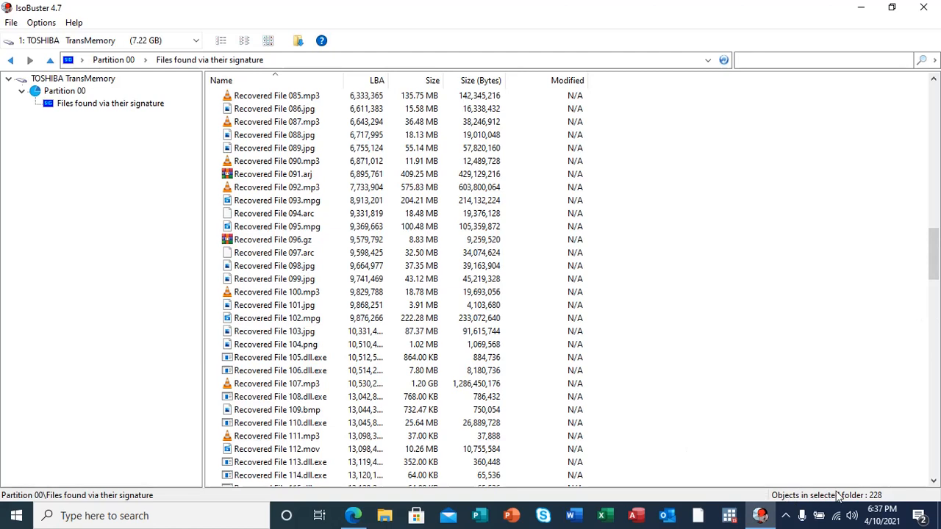
pyautogui.click(273, 304)
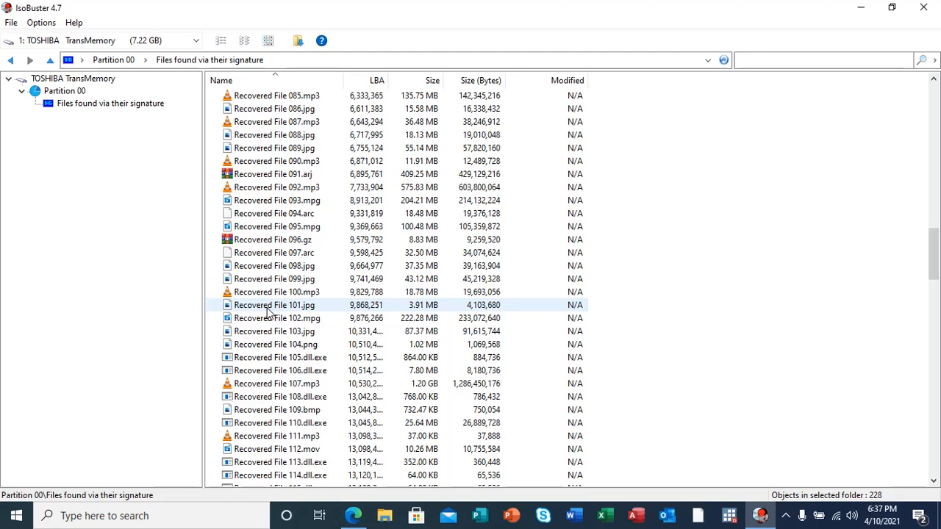
pyautogui.click(277, 331)
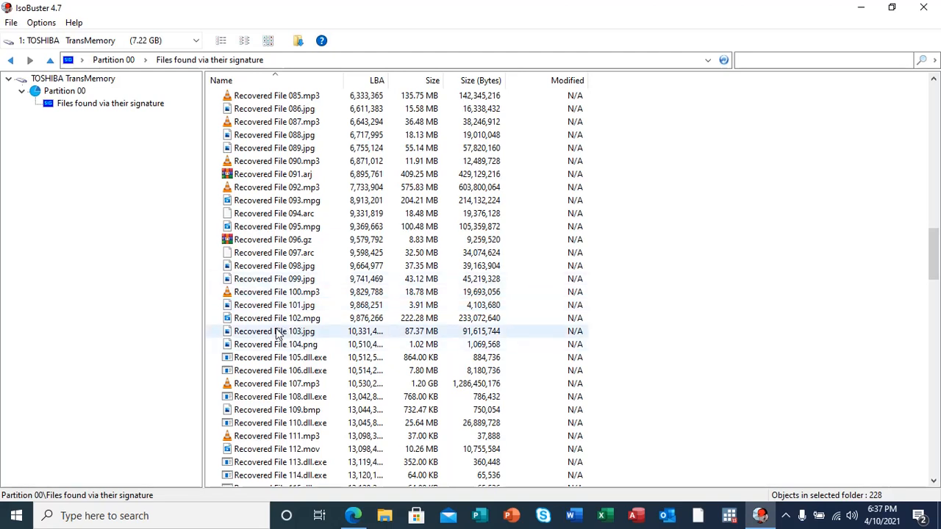
pyautogui.click(273, 291)
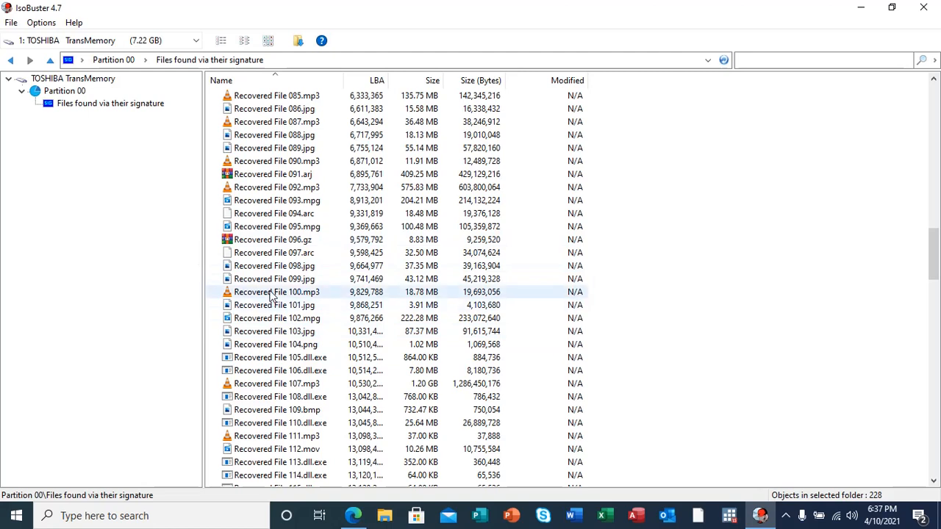
pyautogui.moveTo(289, 291)
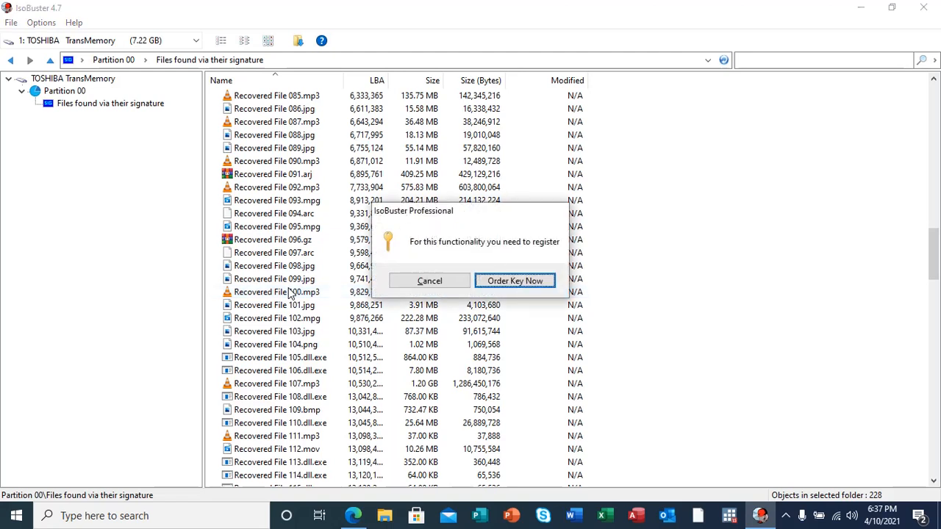
pyautogui.moveTo(452, 265)
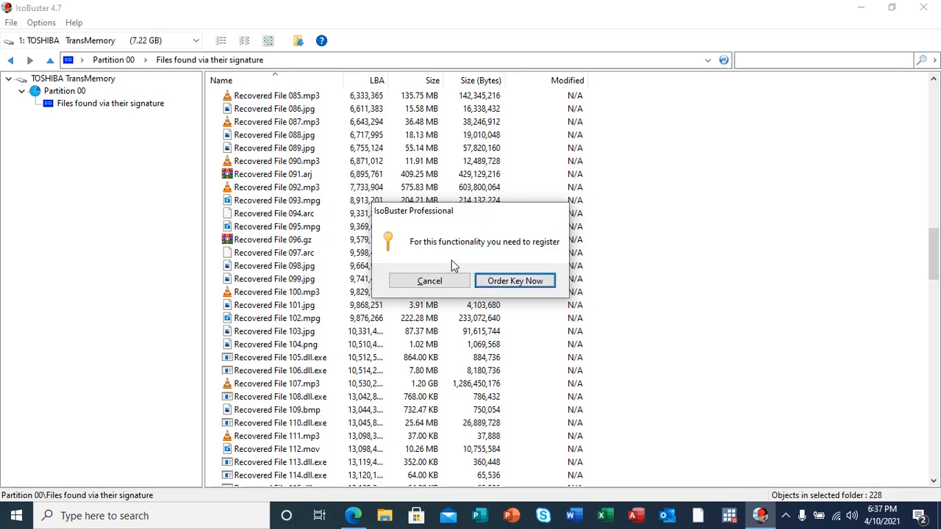
# Cancel the registration notice and select Recovered File 099.jpg before selecting all 228 objects
pyautogui.click(429, 280)
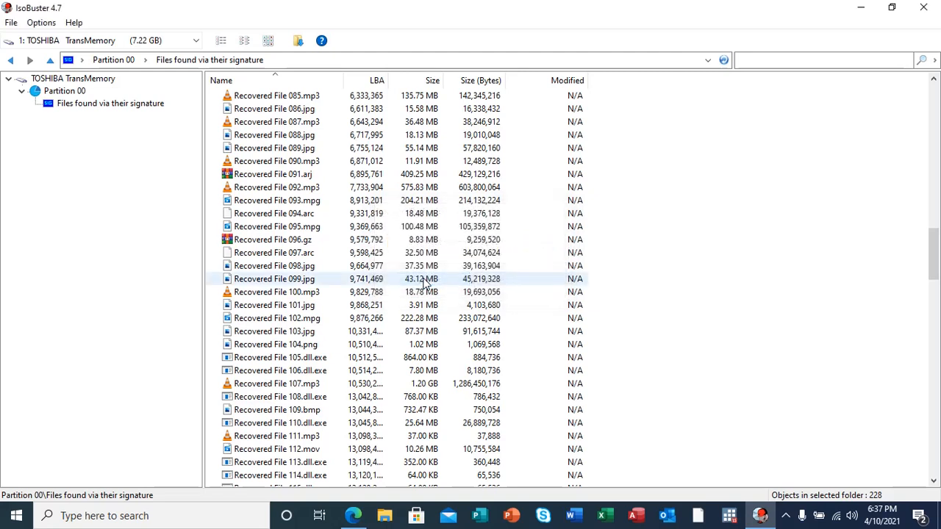
pyautogui.click(273, 279)
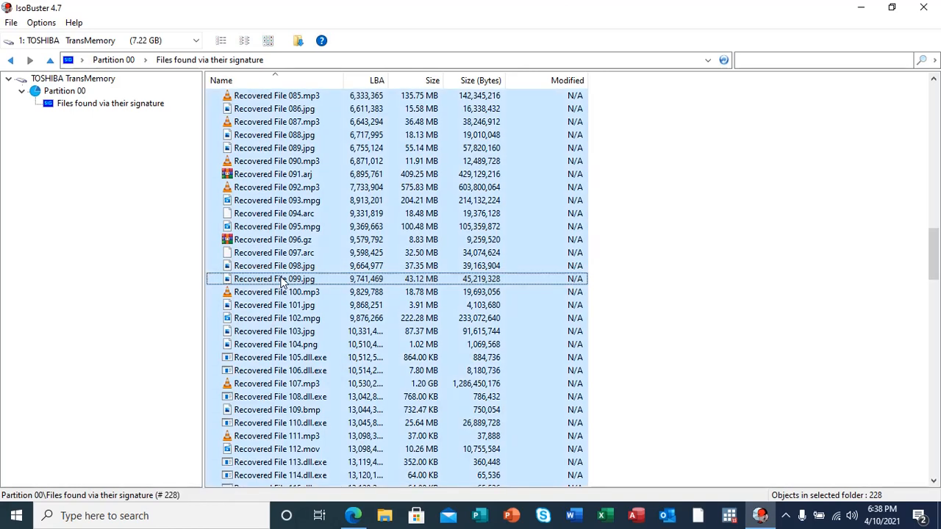
# Choose Extract Objects for the 228 selected files, bringing up the registration-required prompt
pyautogui.rightClick(274, 279)
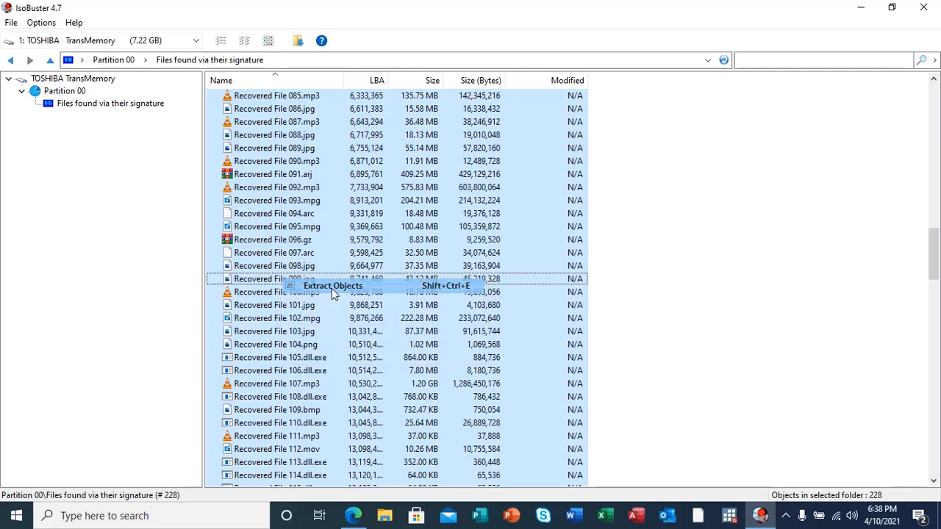
pyautogui.click(332, 286)
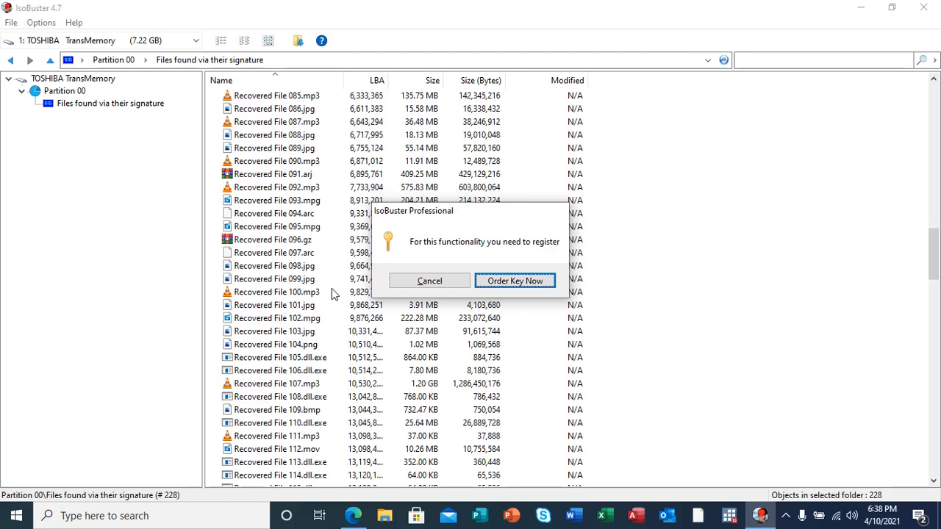
pyautogui.moveTo(499, 229)
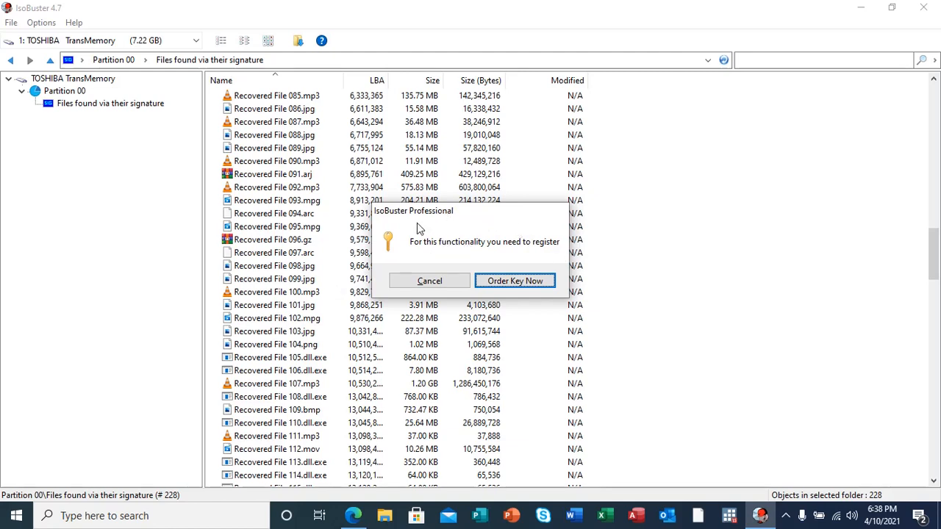
pyautogui.moveTo(458, 241)
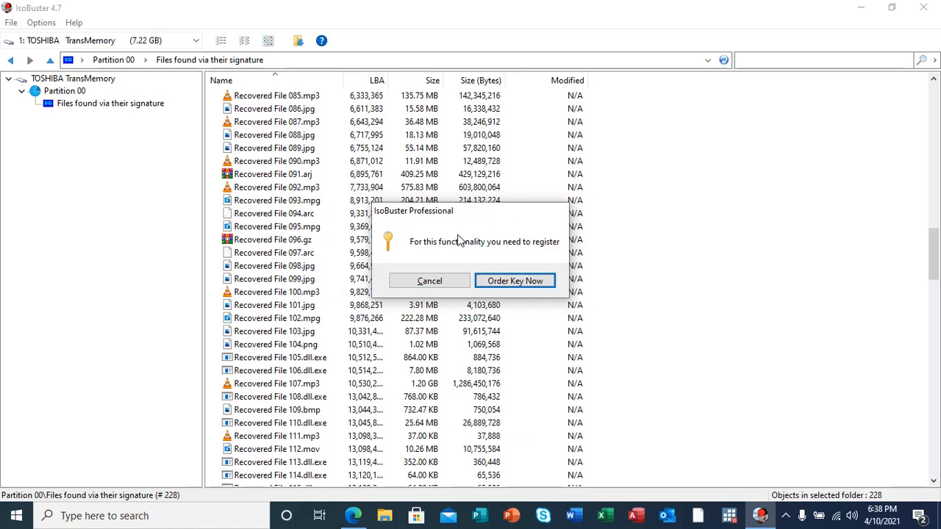
pyautogui.moveTo(371, 244)
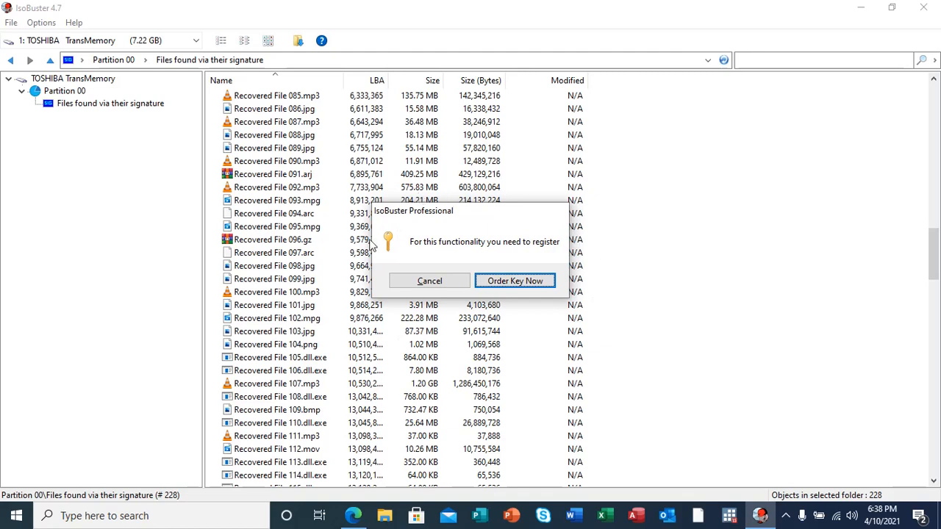
pyautogui.moveTo(397, 377)
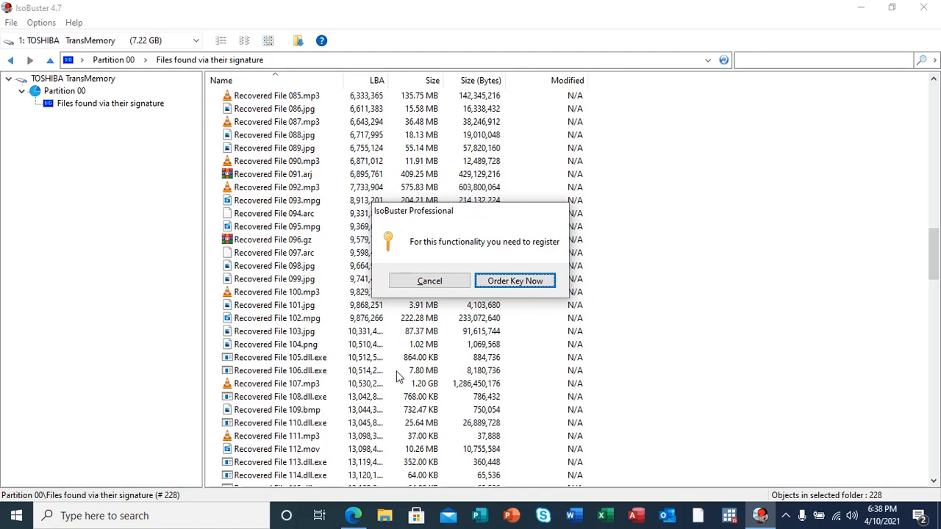
pyautogui.moveTo(288, 256)
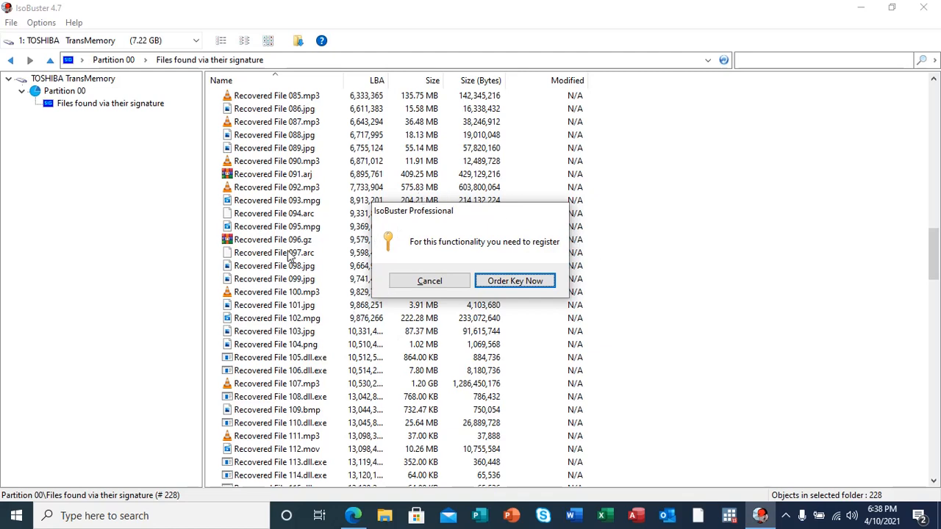
pyautogui.moveTo(262, 276)
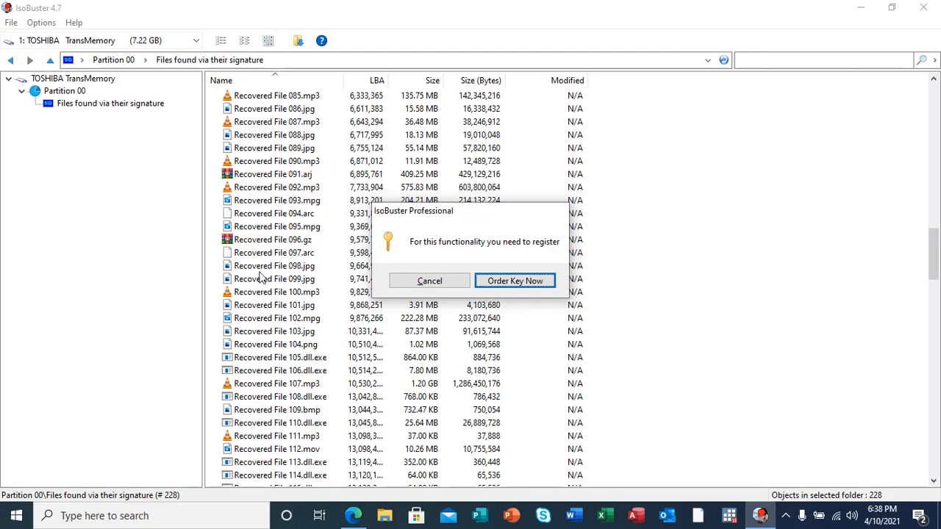
pyautogui.moveTo(316, 115)
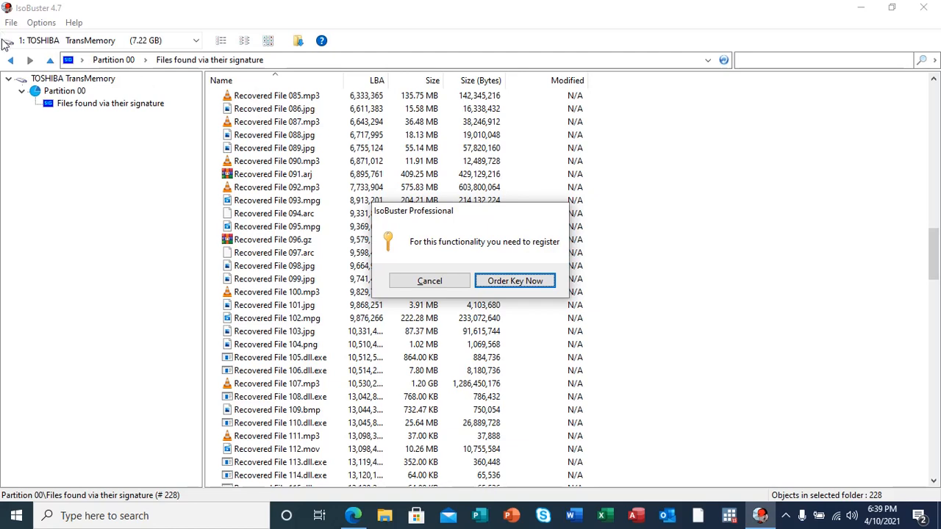
pyautogui.moveTo(85, 53)
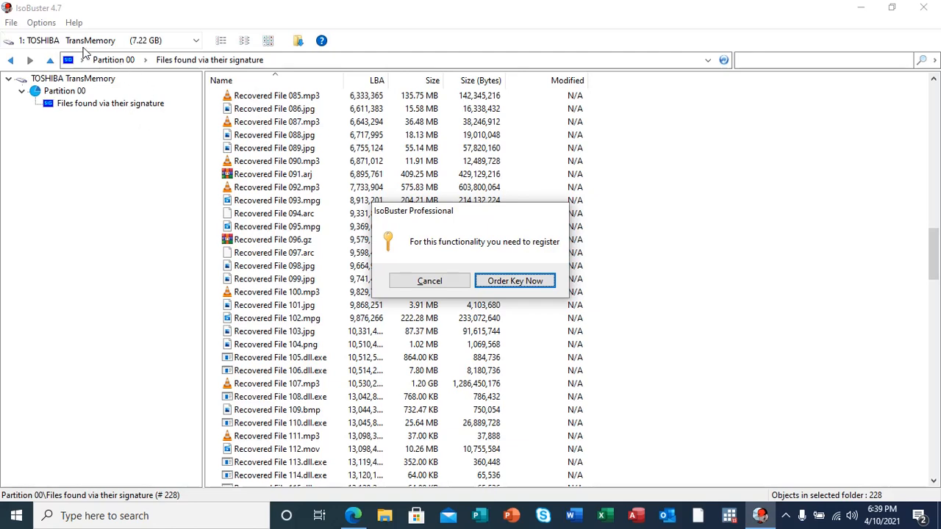